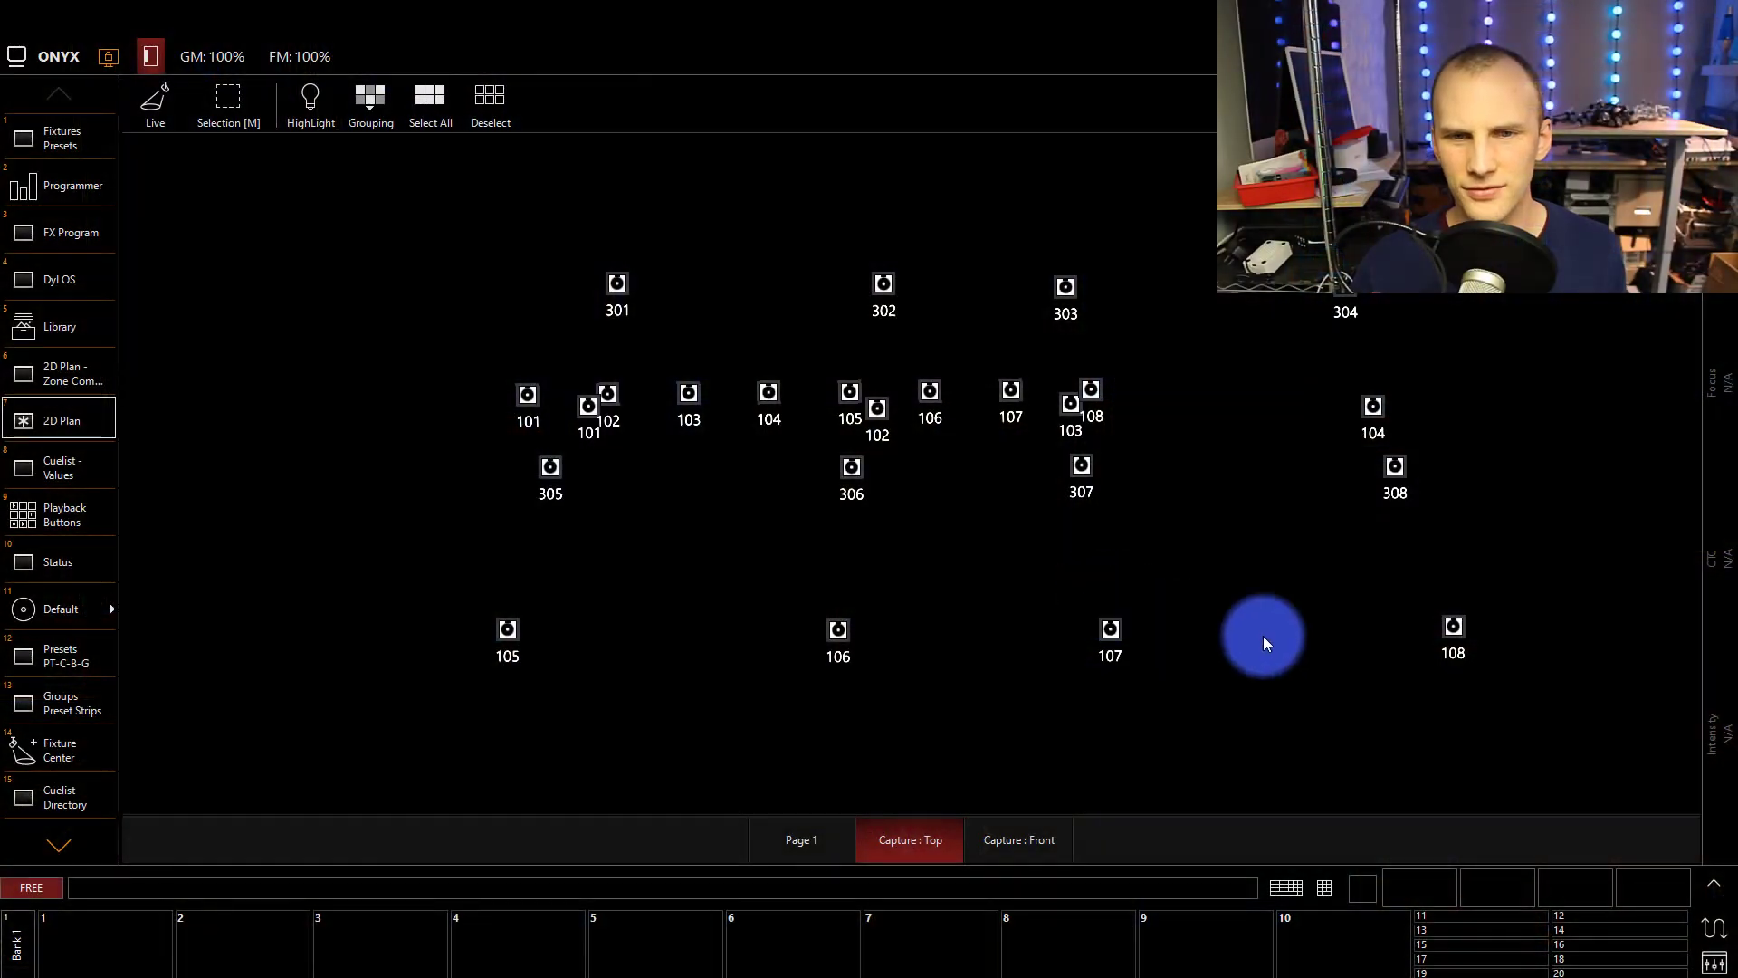
Quit TimeLord and bring up Onyx's fixtures and presets page
left_click(1015, 838)
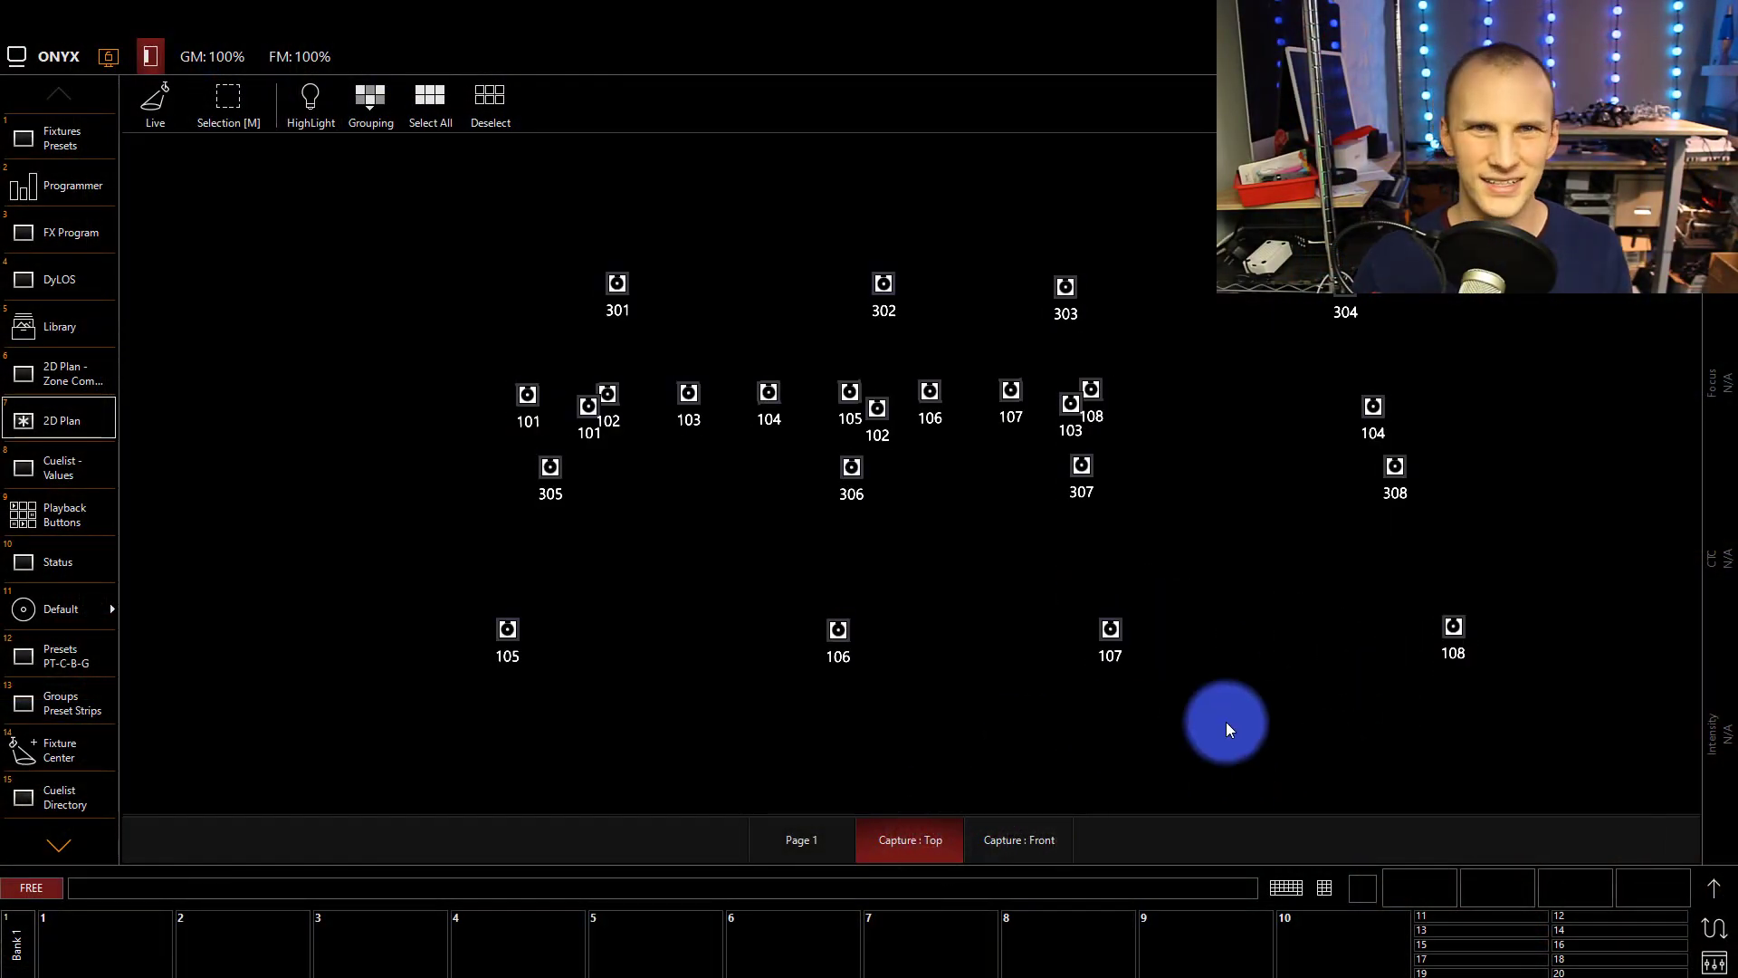
mouse_move(1462, 447)
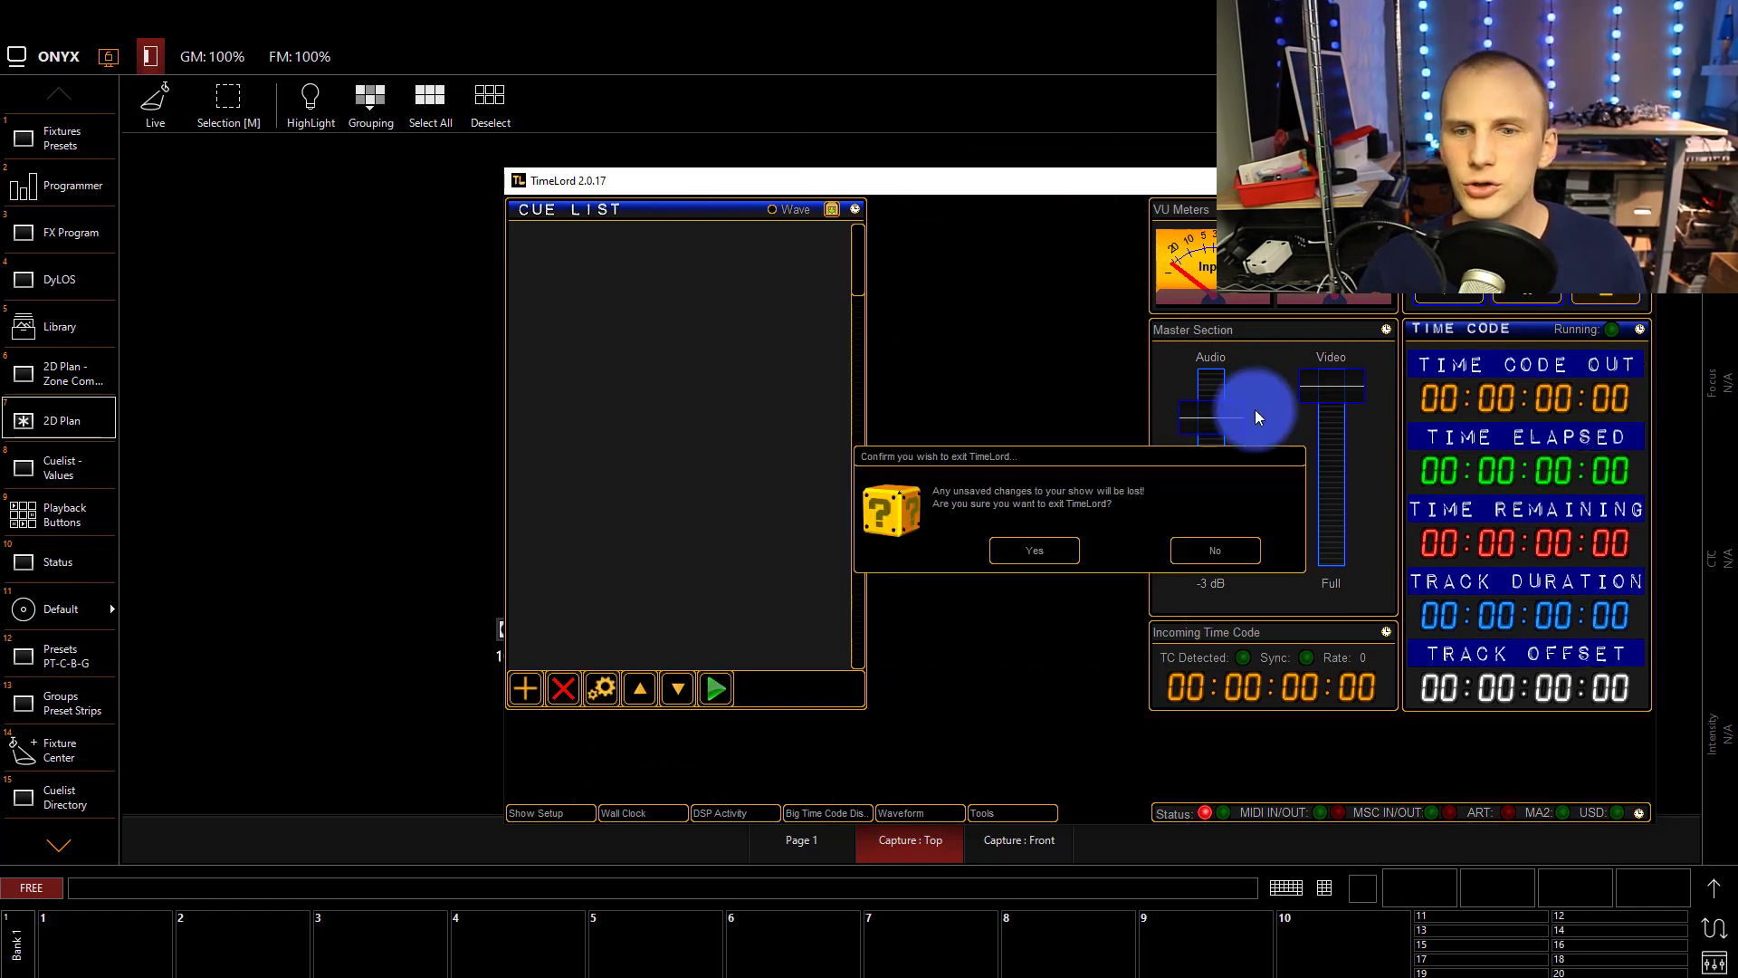
left_click(1032, 550)
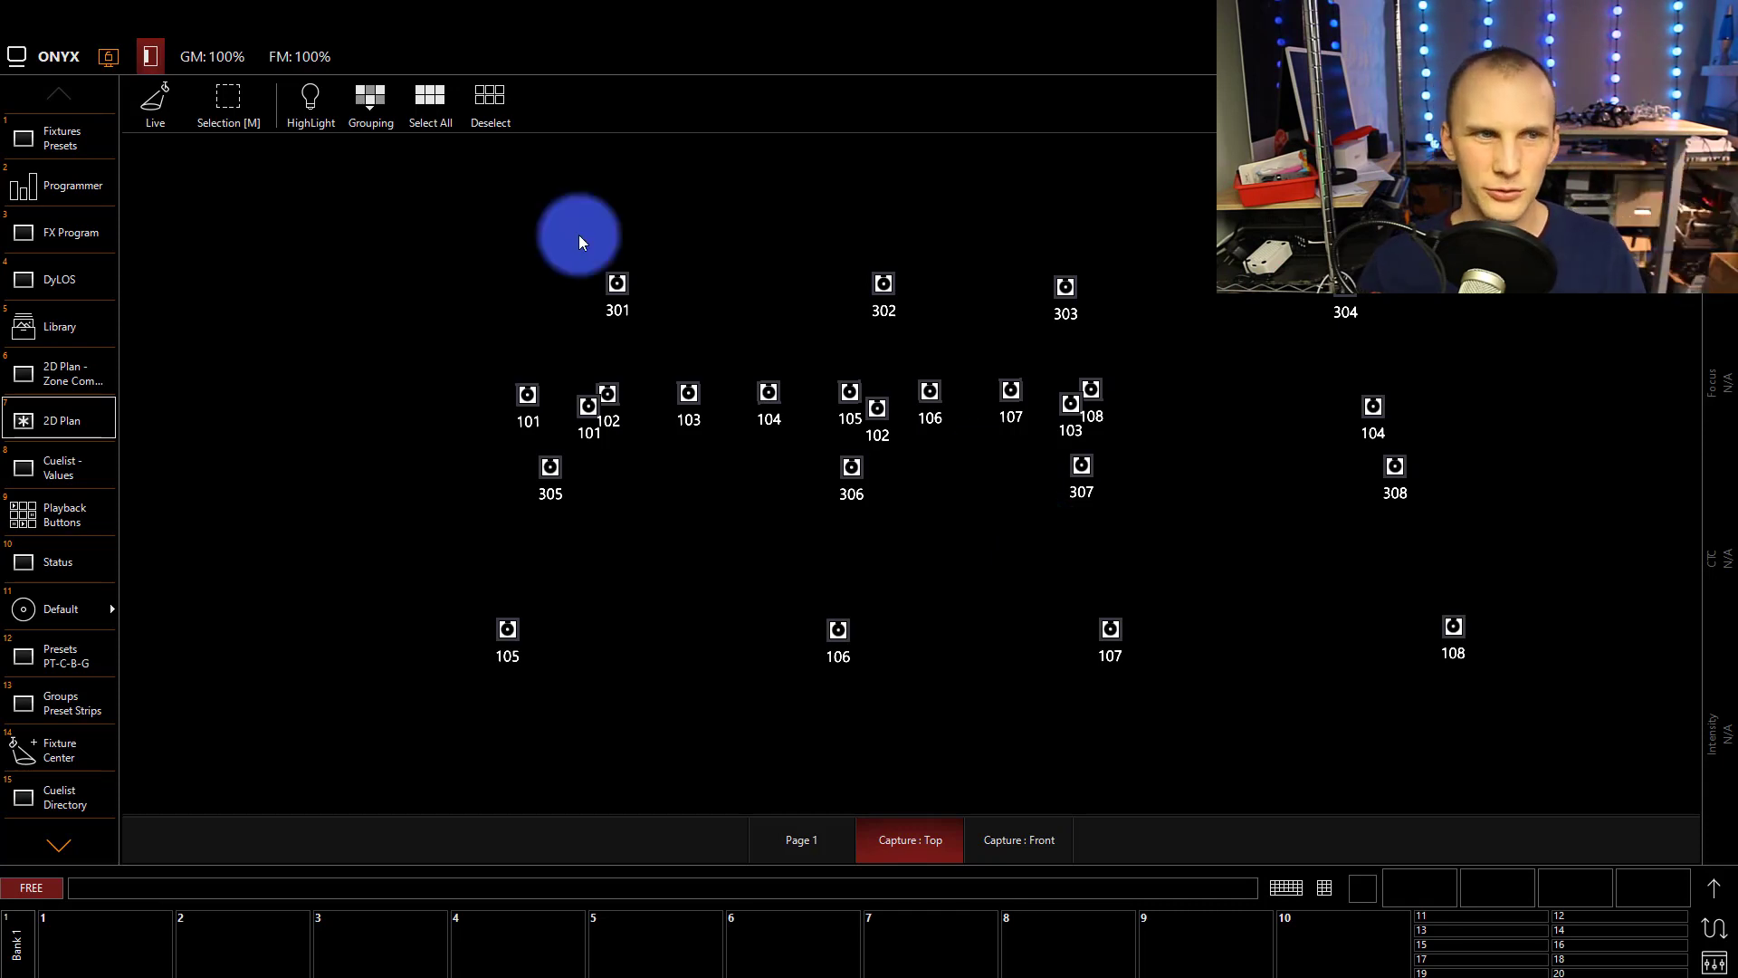
left_click(61, 512)
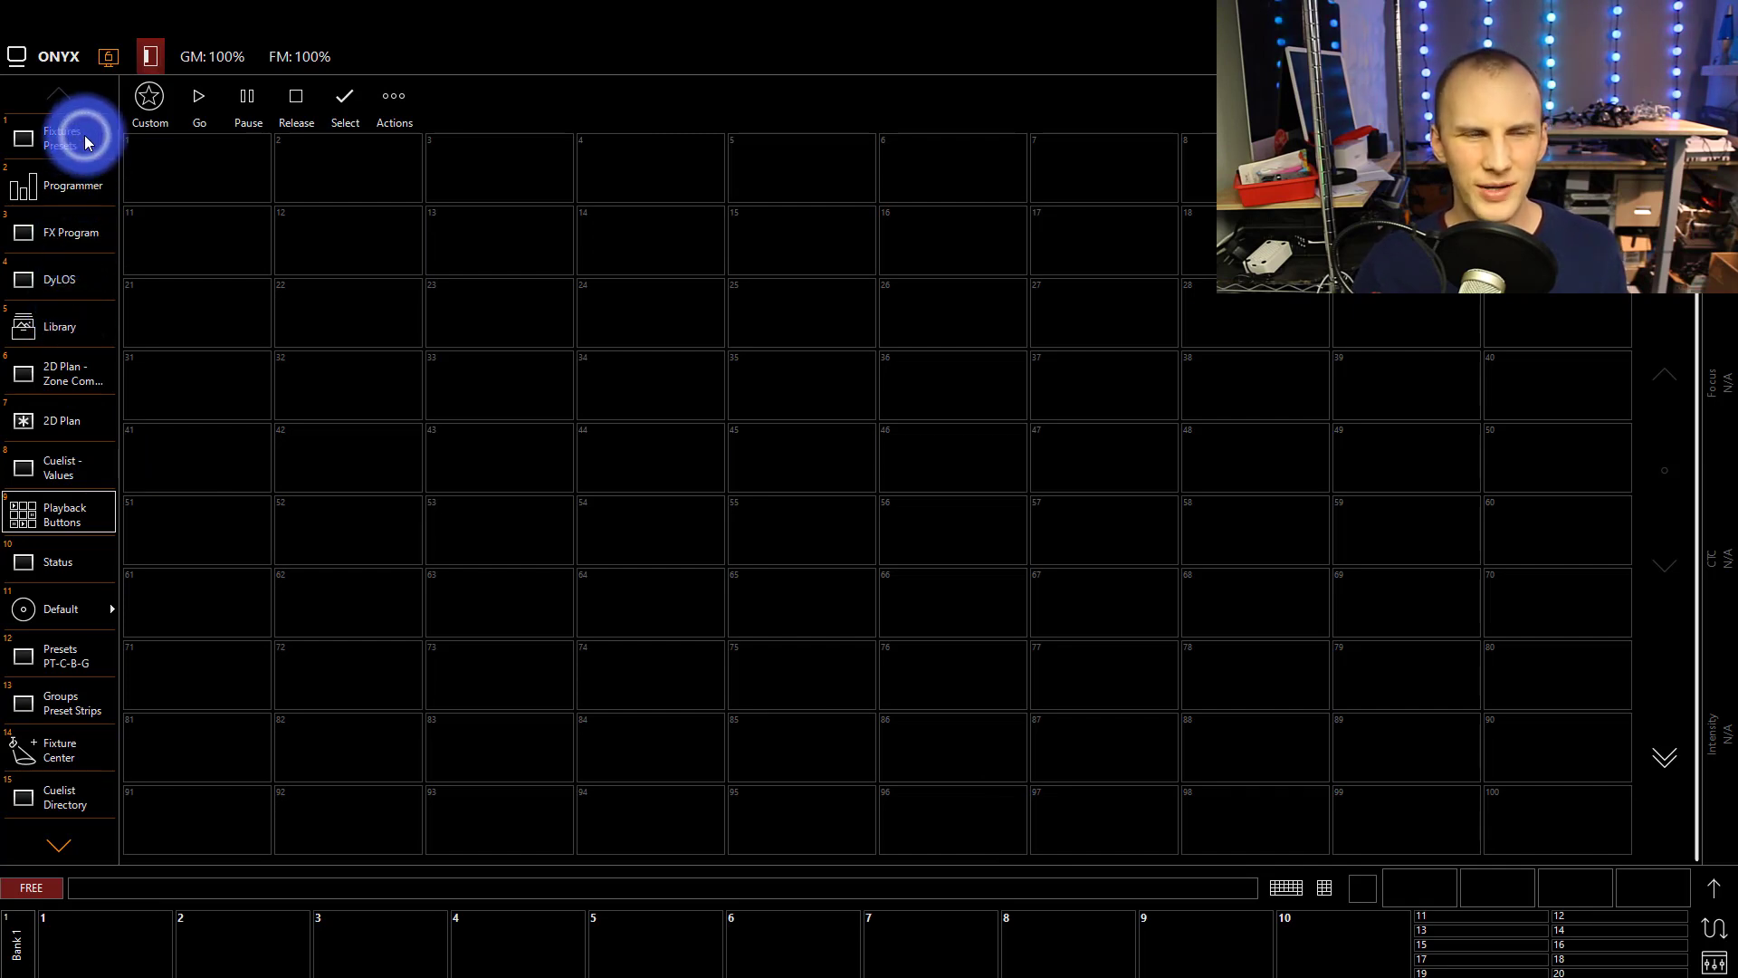
left_click(60, 135)
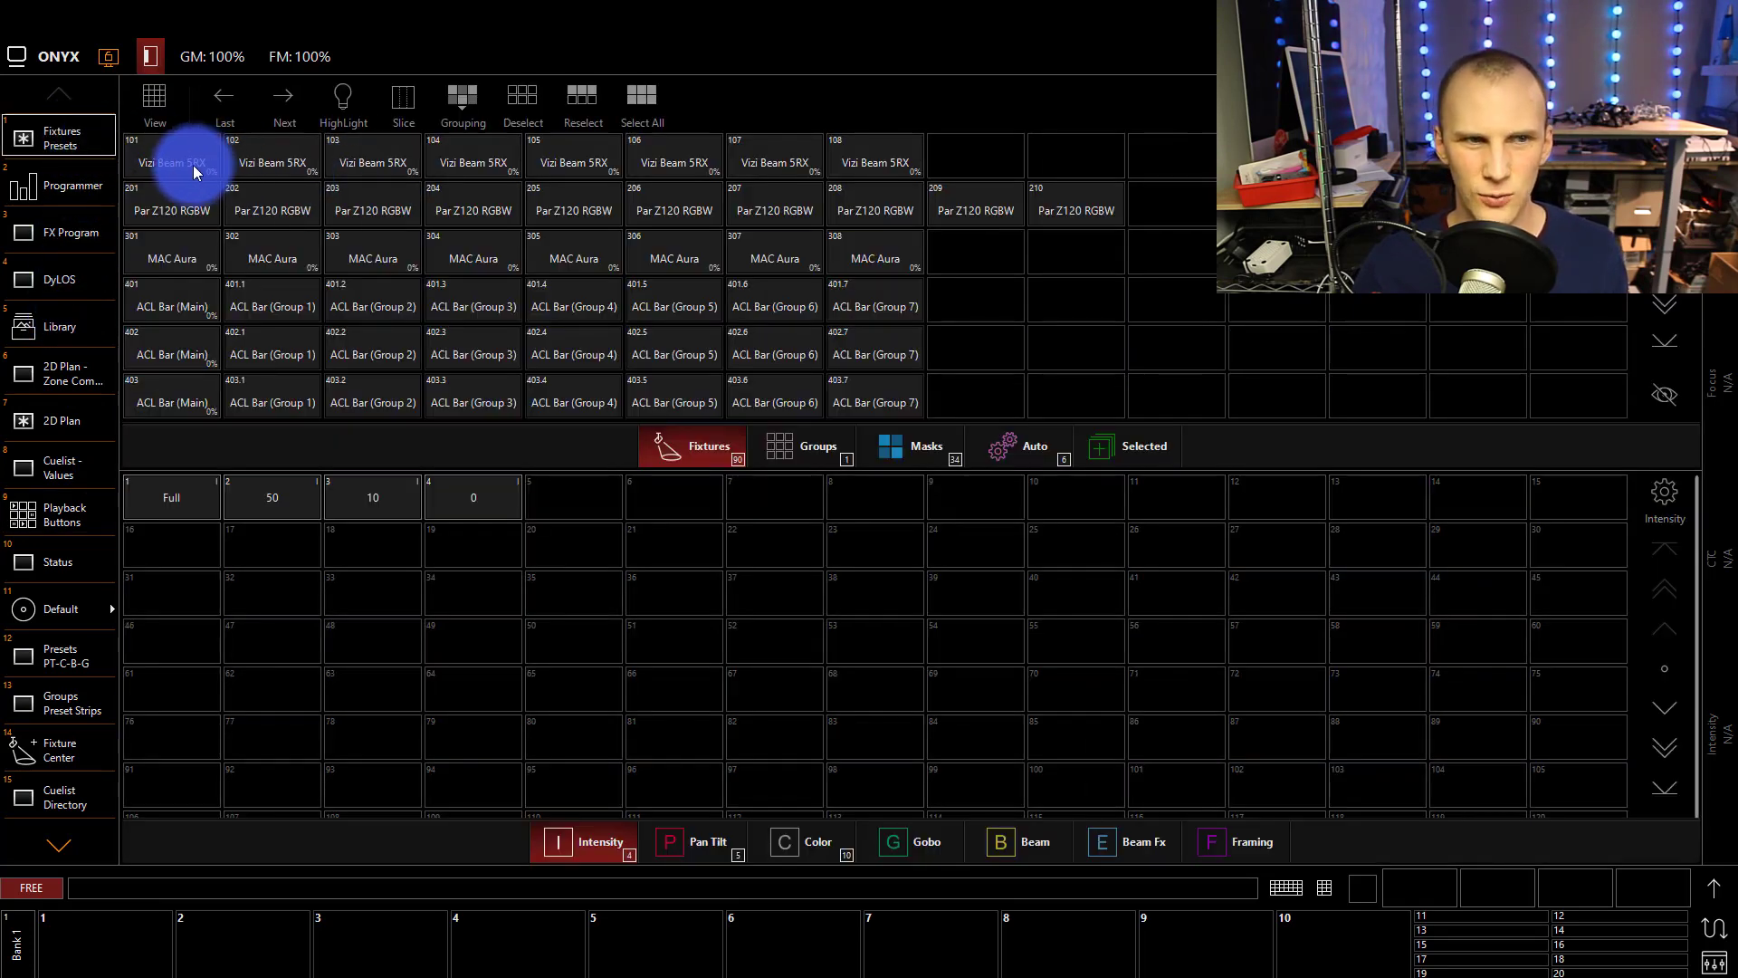
Select Vizi Beams 101-108 and apply the blue colour preset for the first TC1 cue
left_click(372, 163)
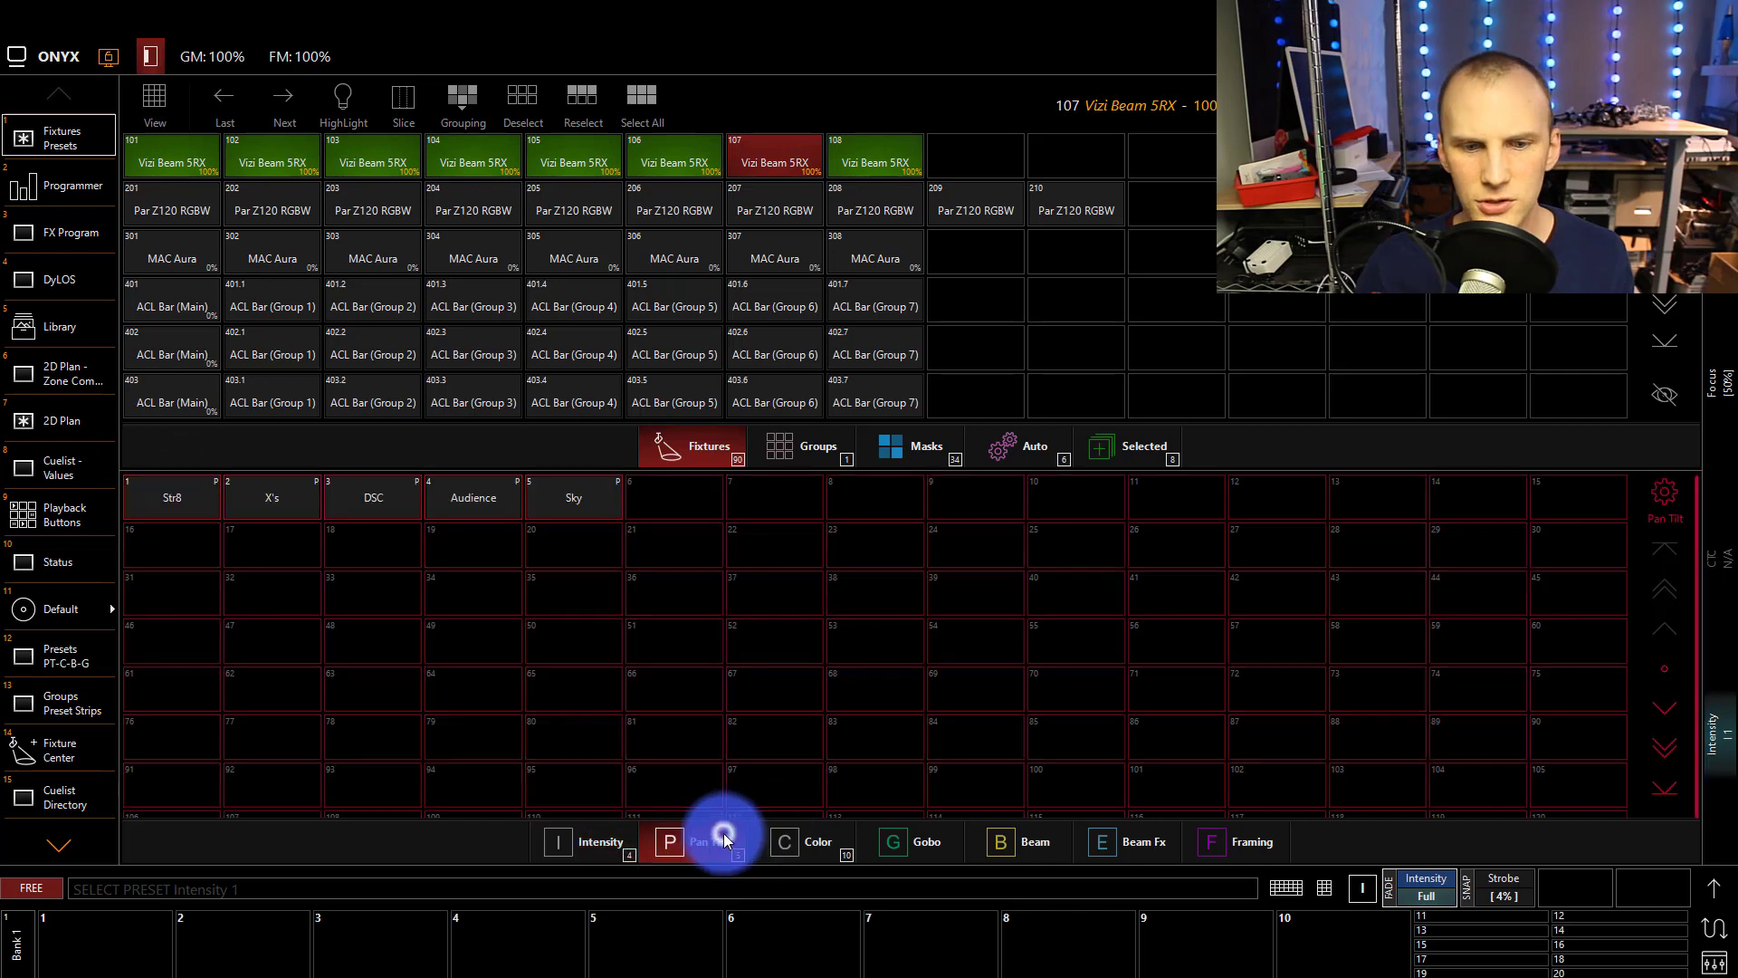
left_click(803, 842)
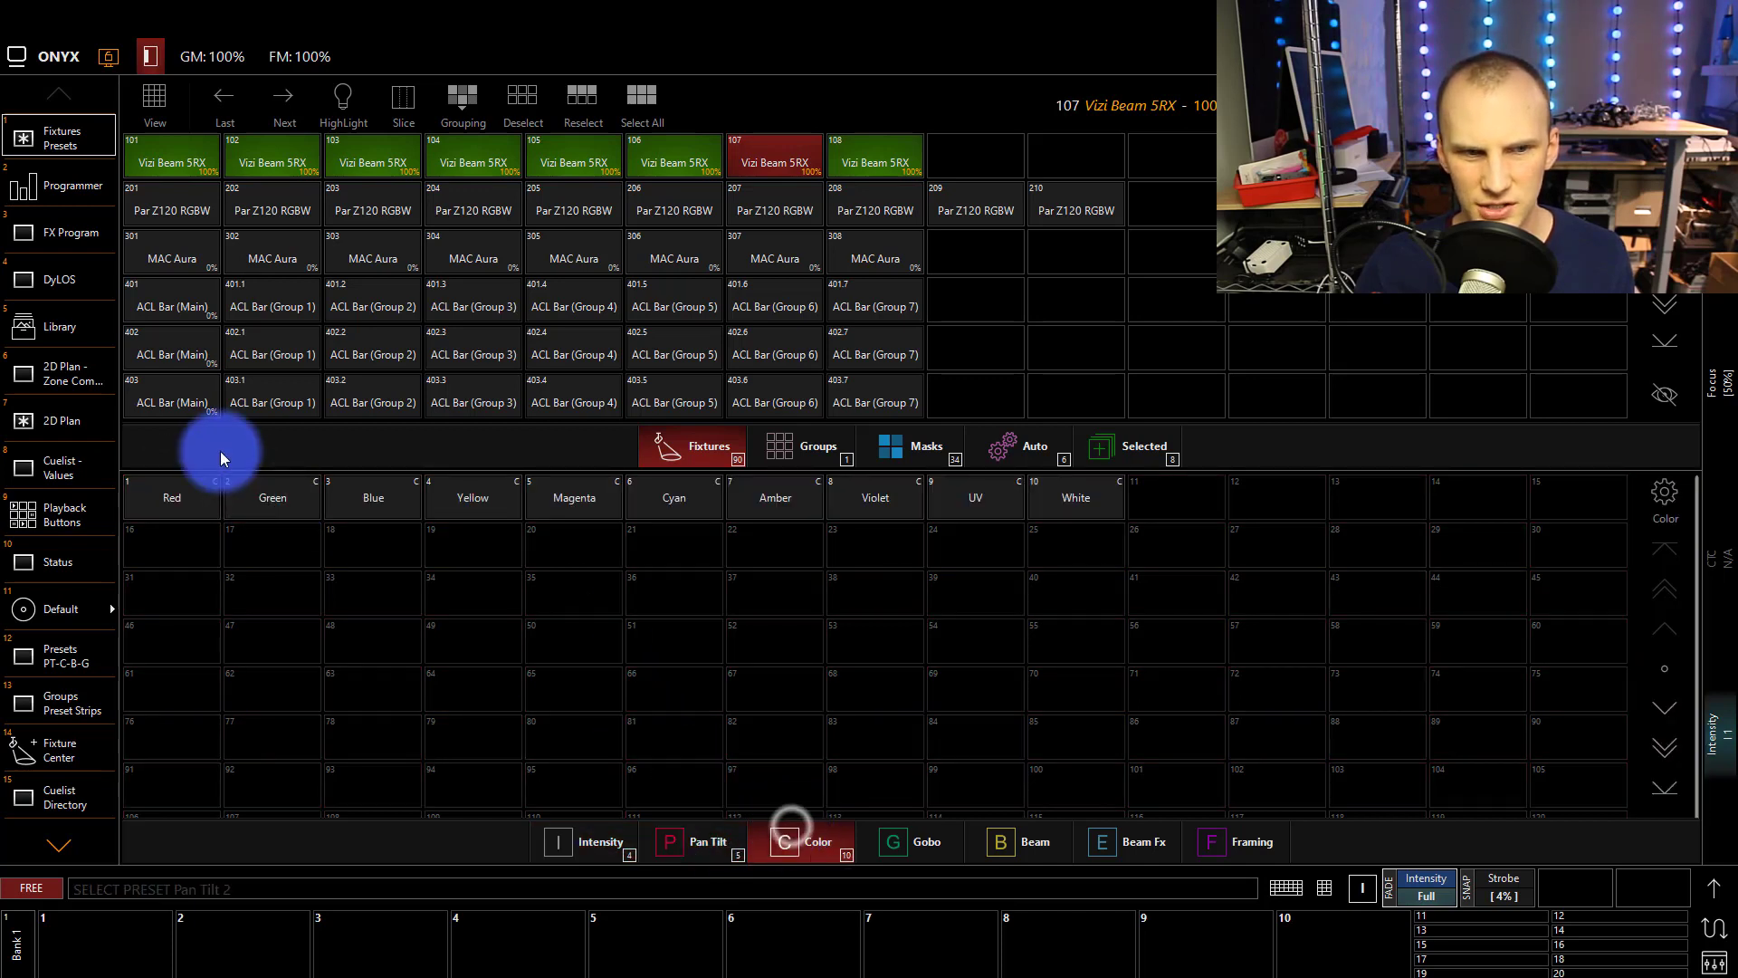
left_click(1322, 887)
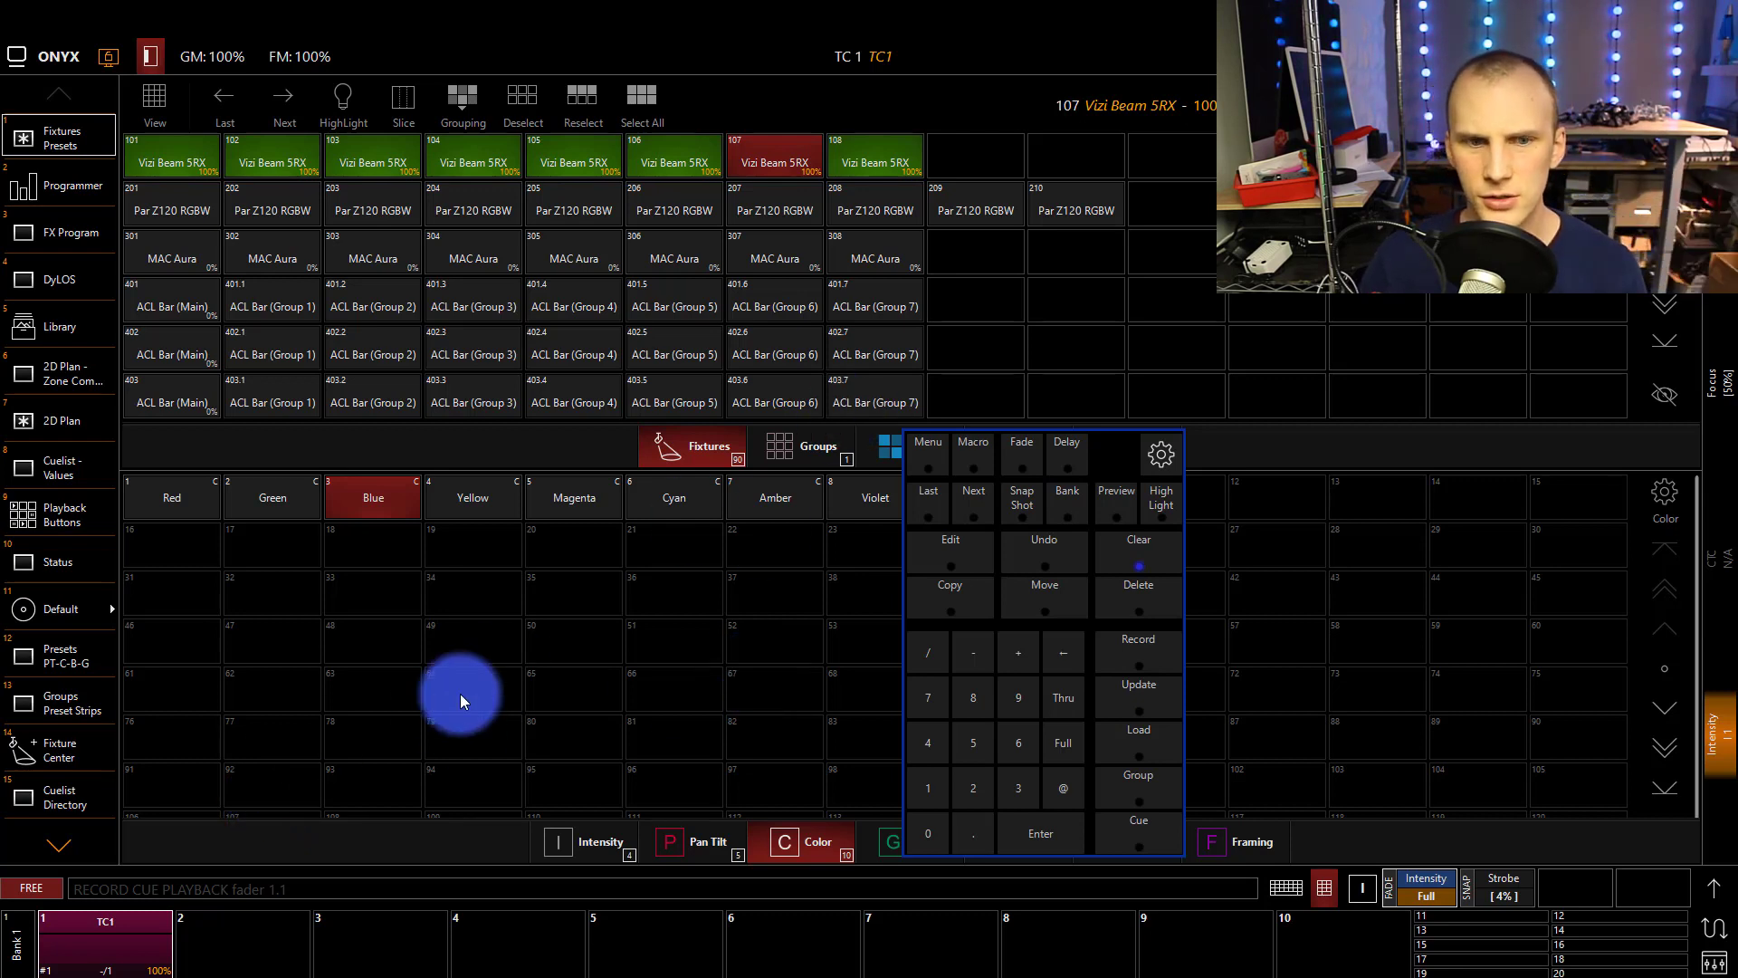
Record colour-change cues into TC1 on playback 1, picking a new colour each time
left_click(1137, 643)
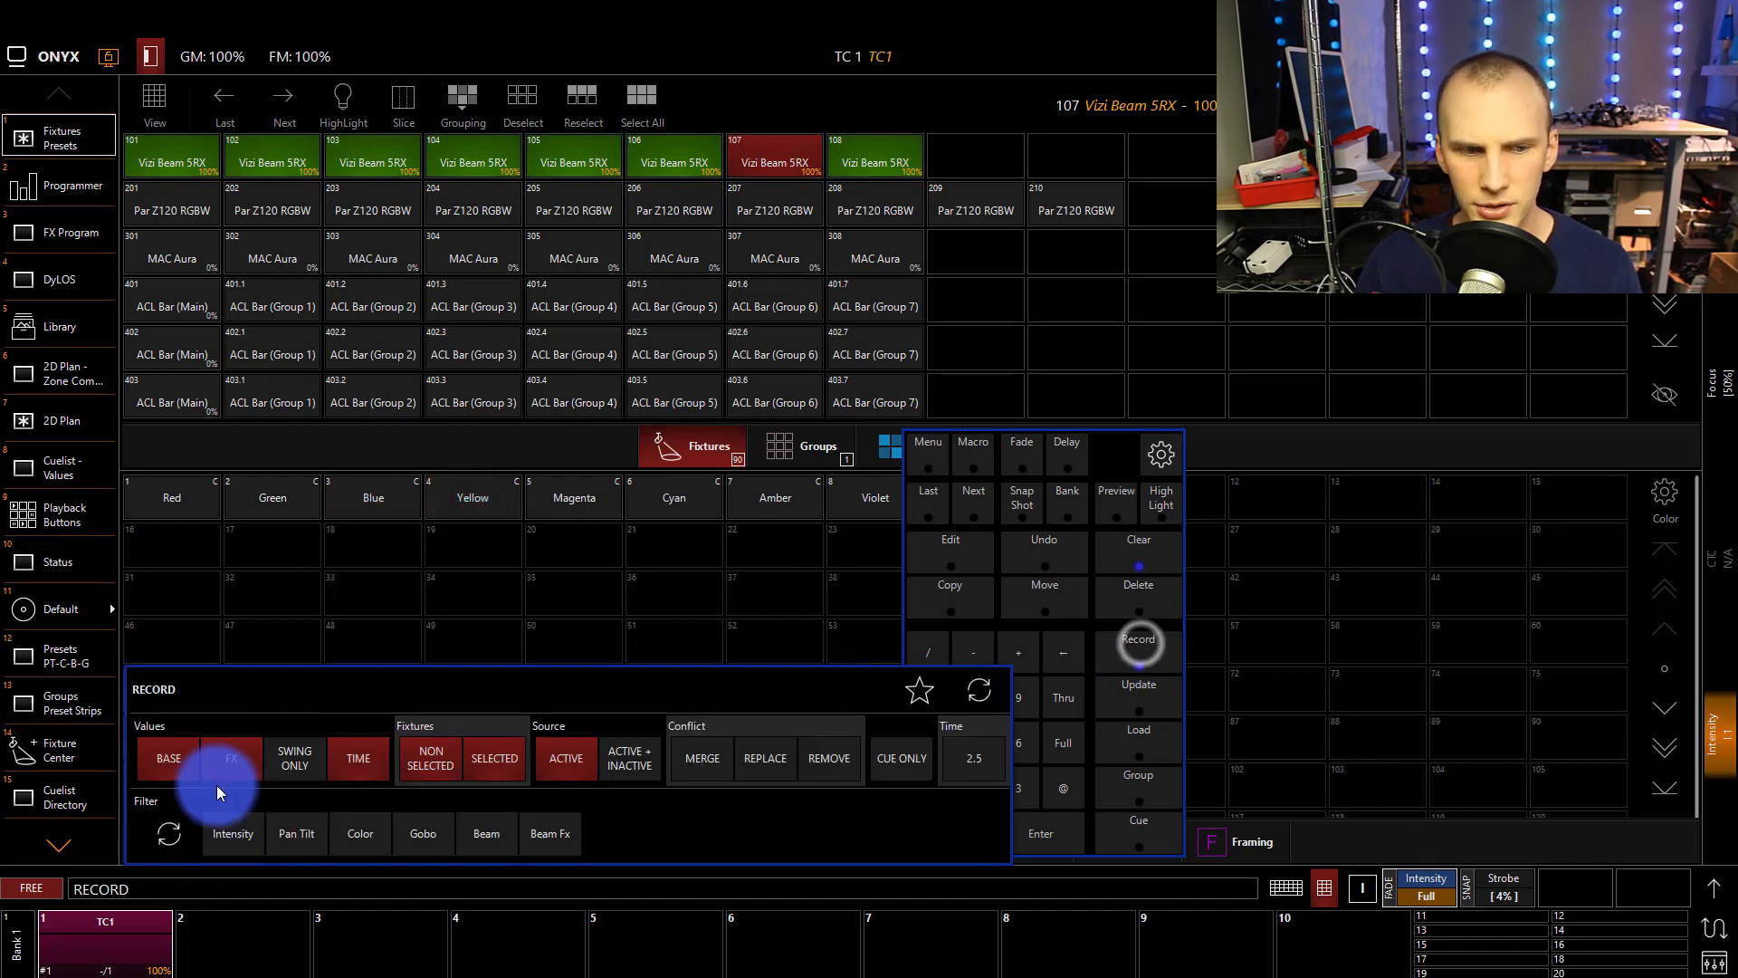
left_click(1137, 639)
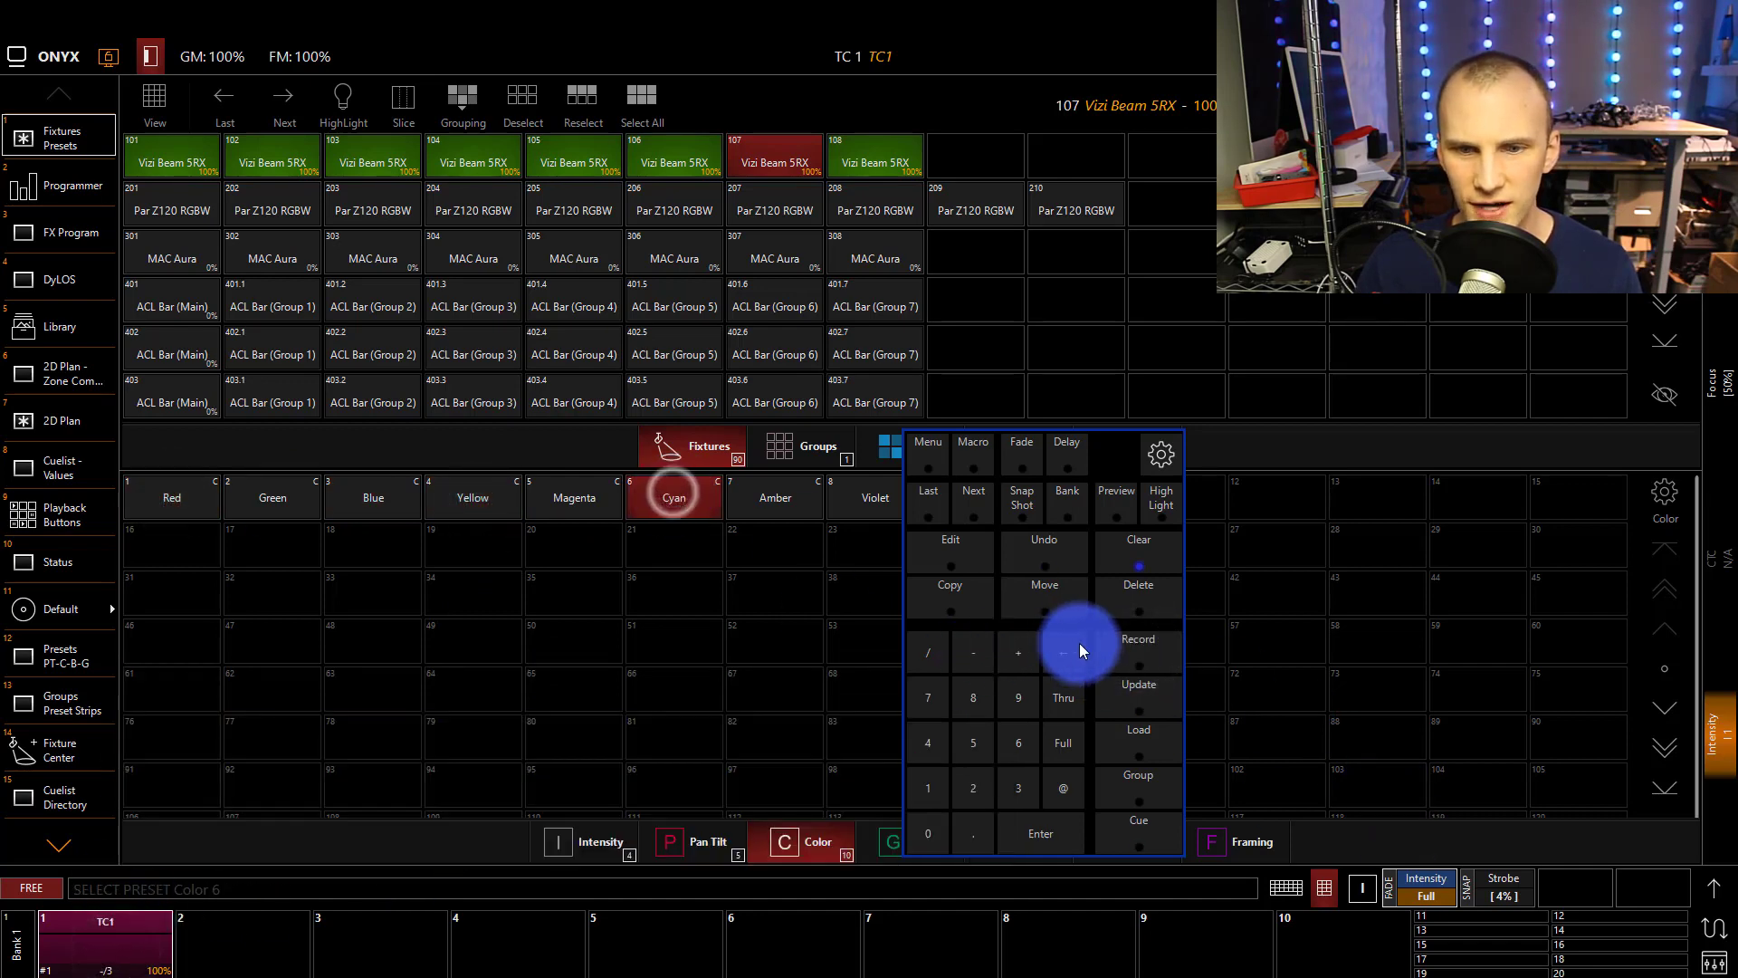
left_click(373, 496)
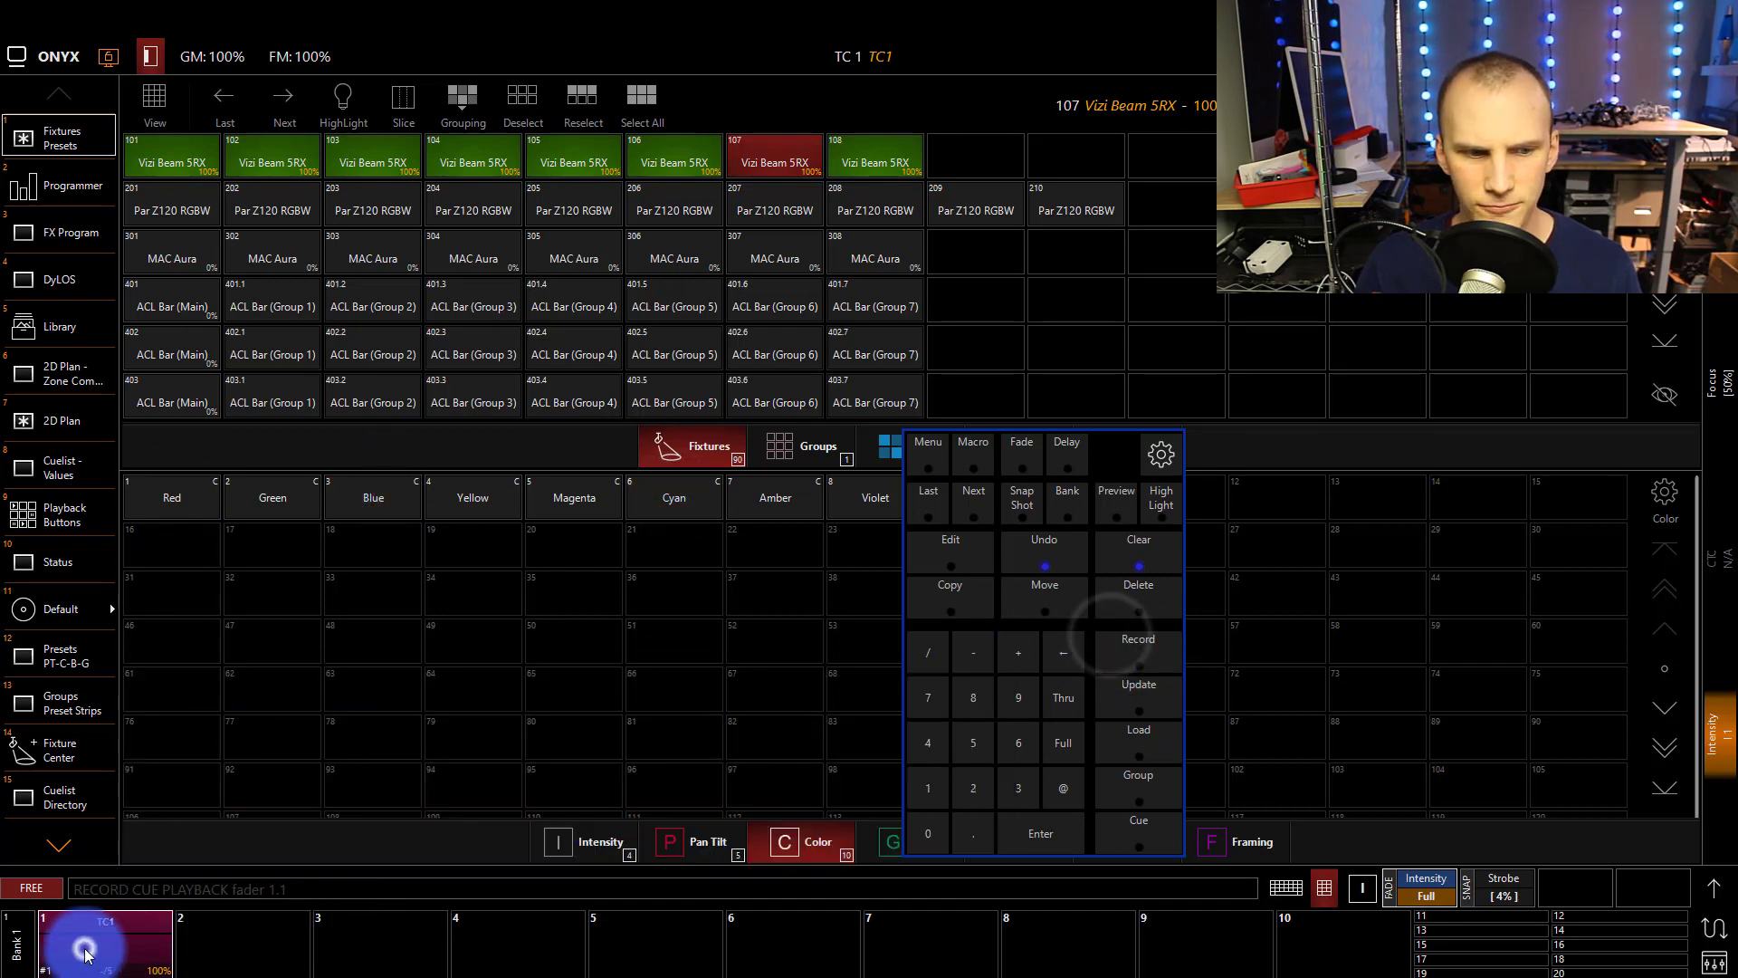
left_click(373, 496)
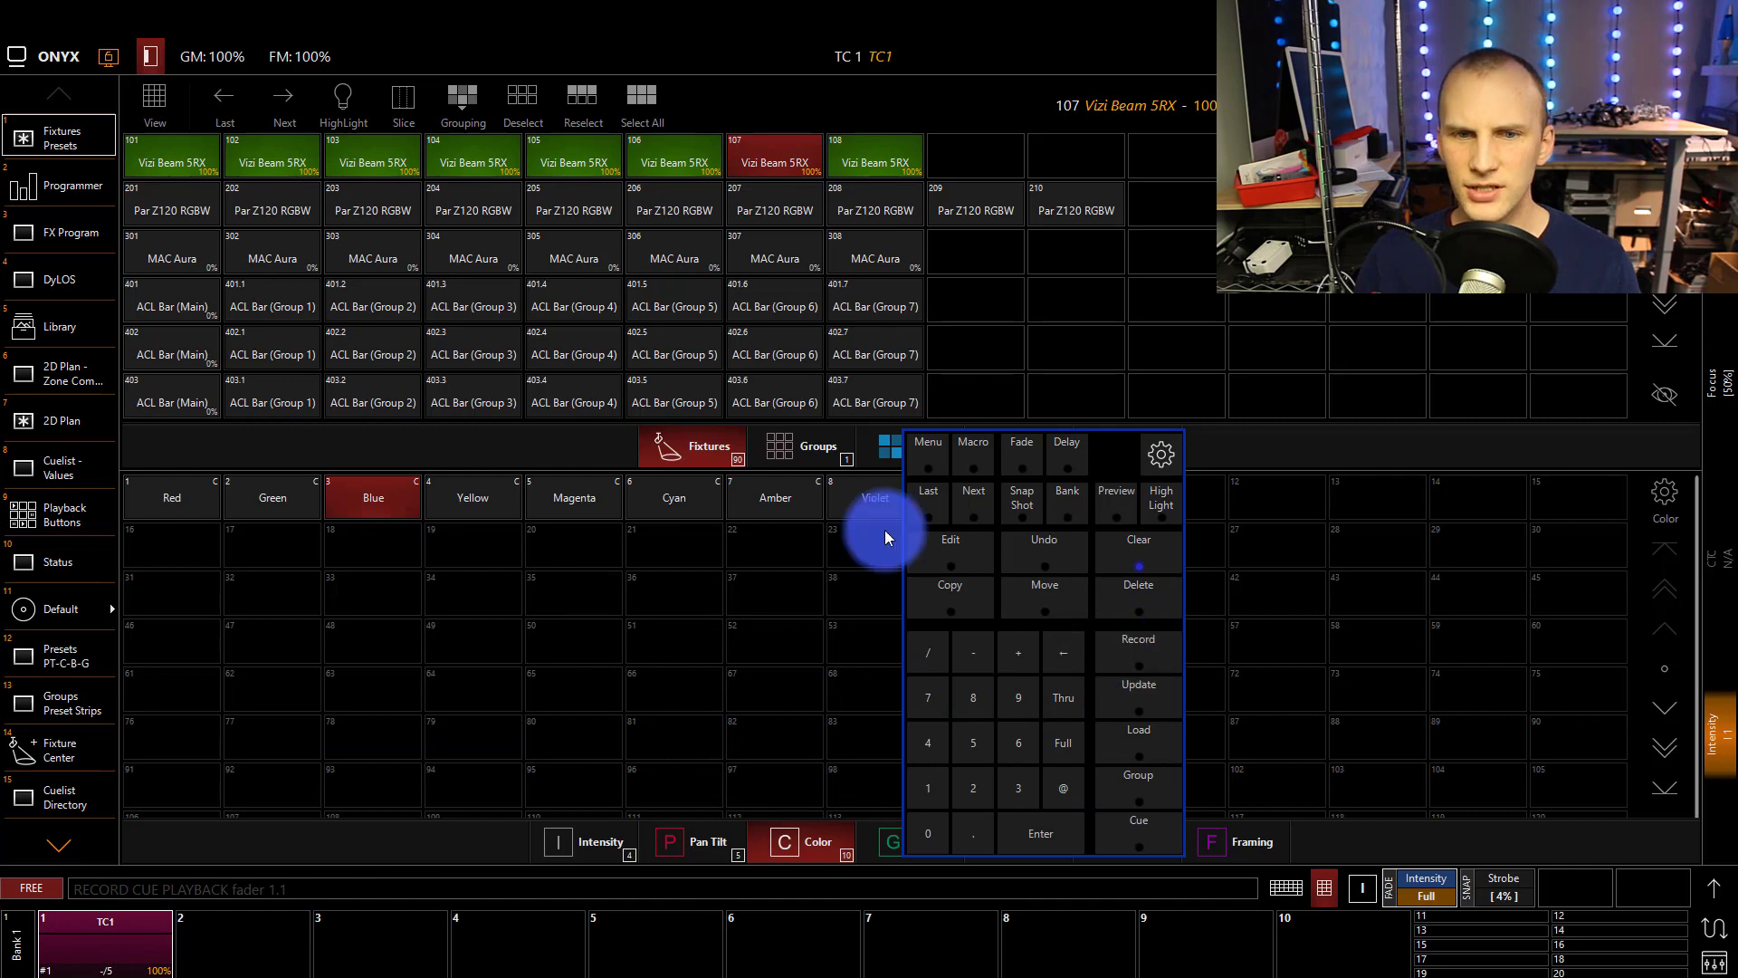
left_click(272, 496)
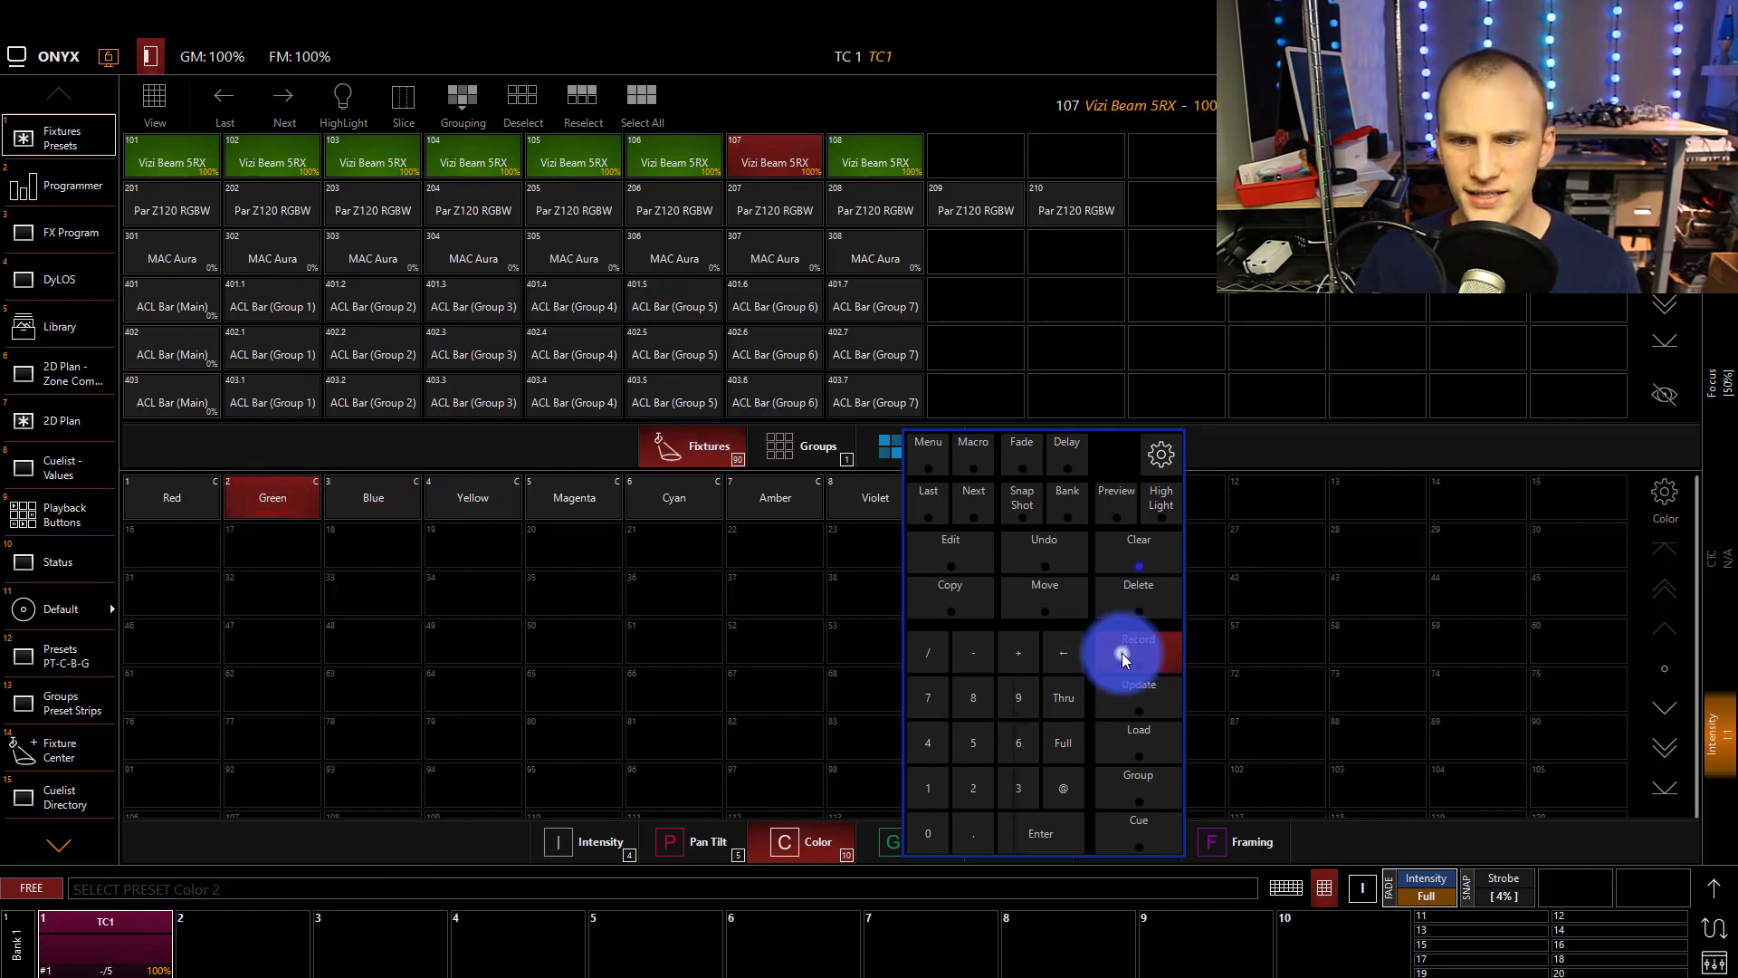
Record green-based cues onto playback 2 as cuelist TC2
left_click(1137, 648)
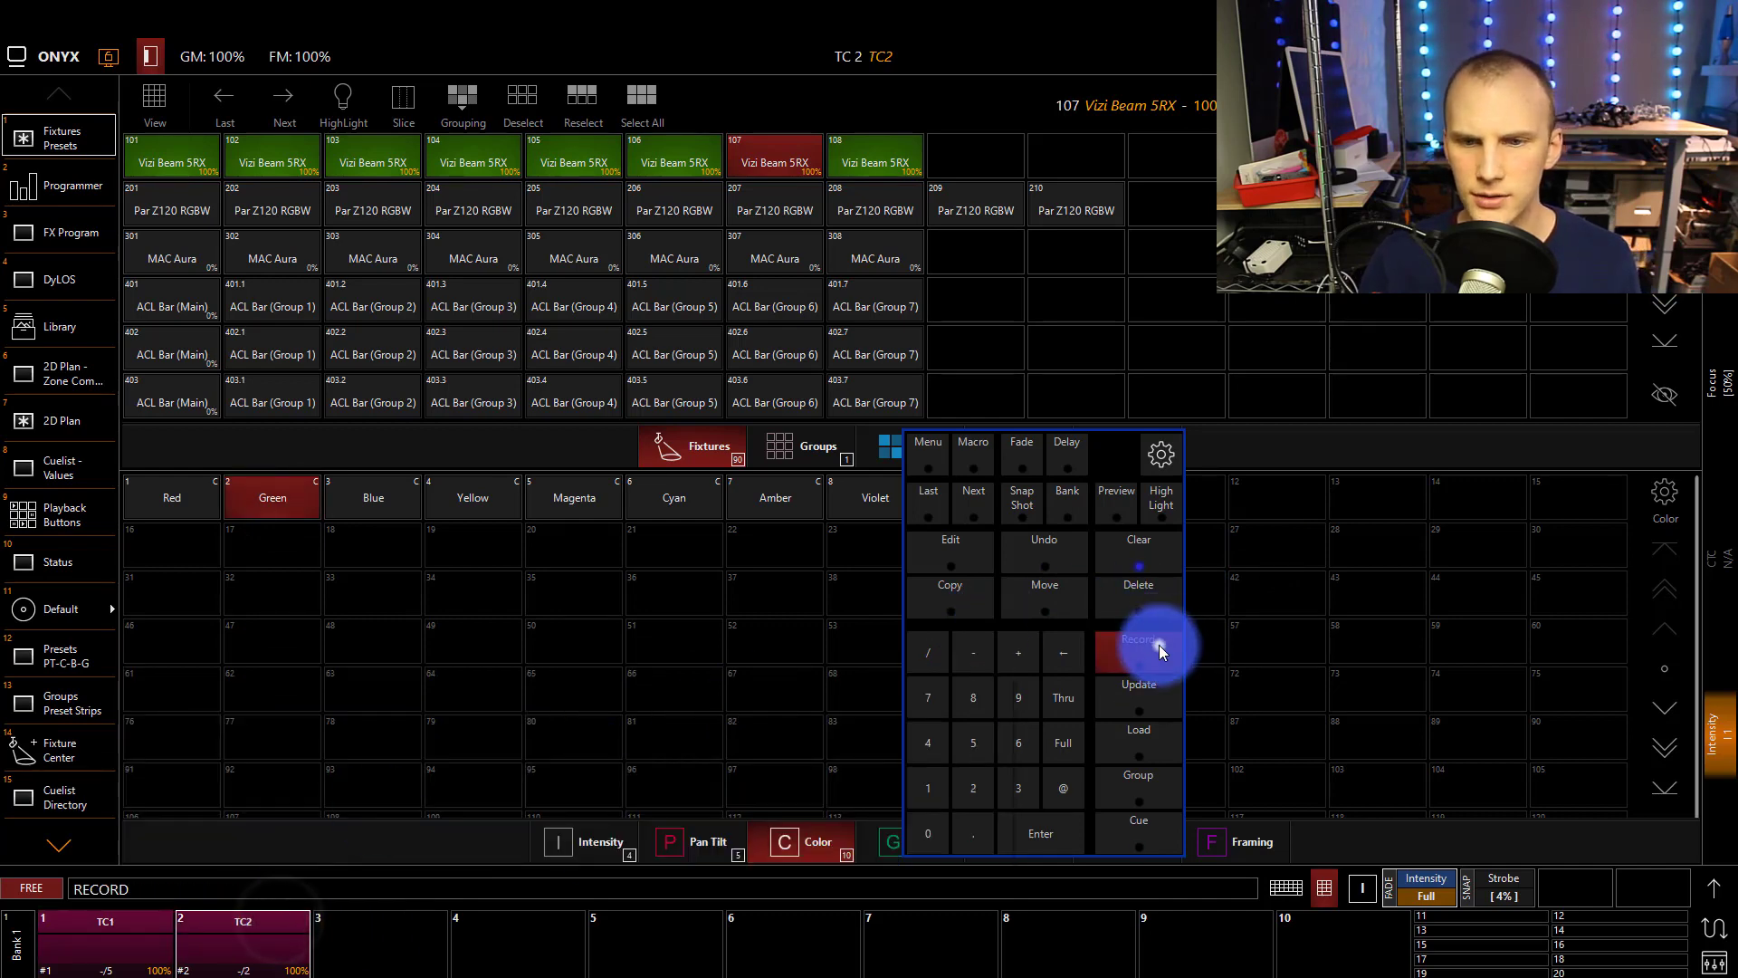
left_click(1137, 647)
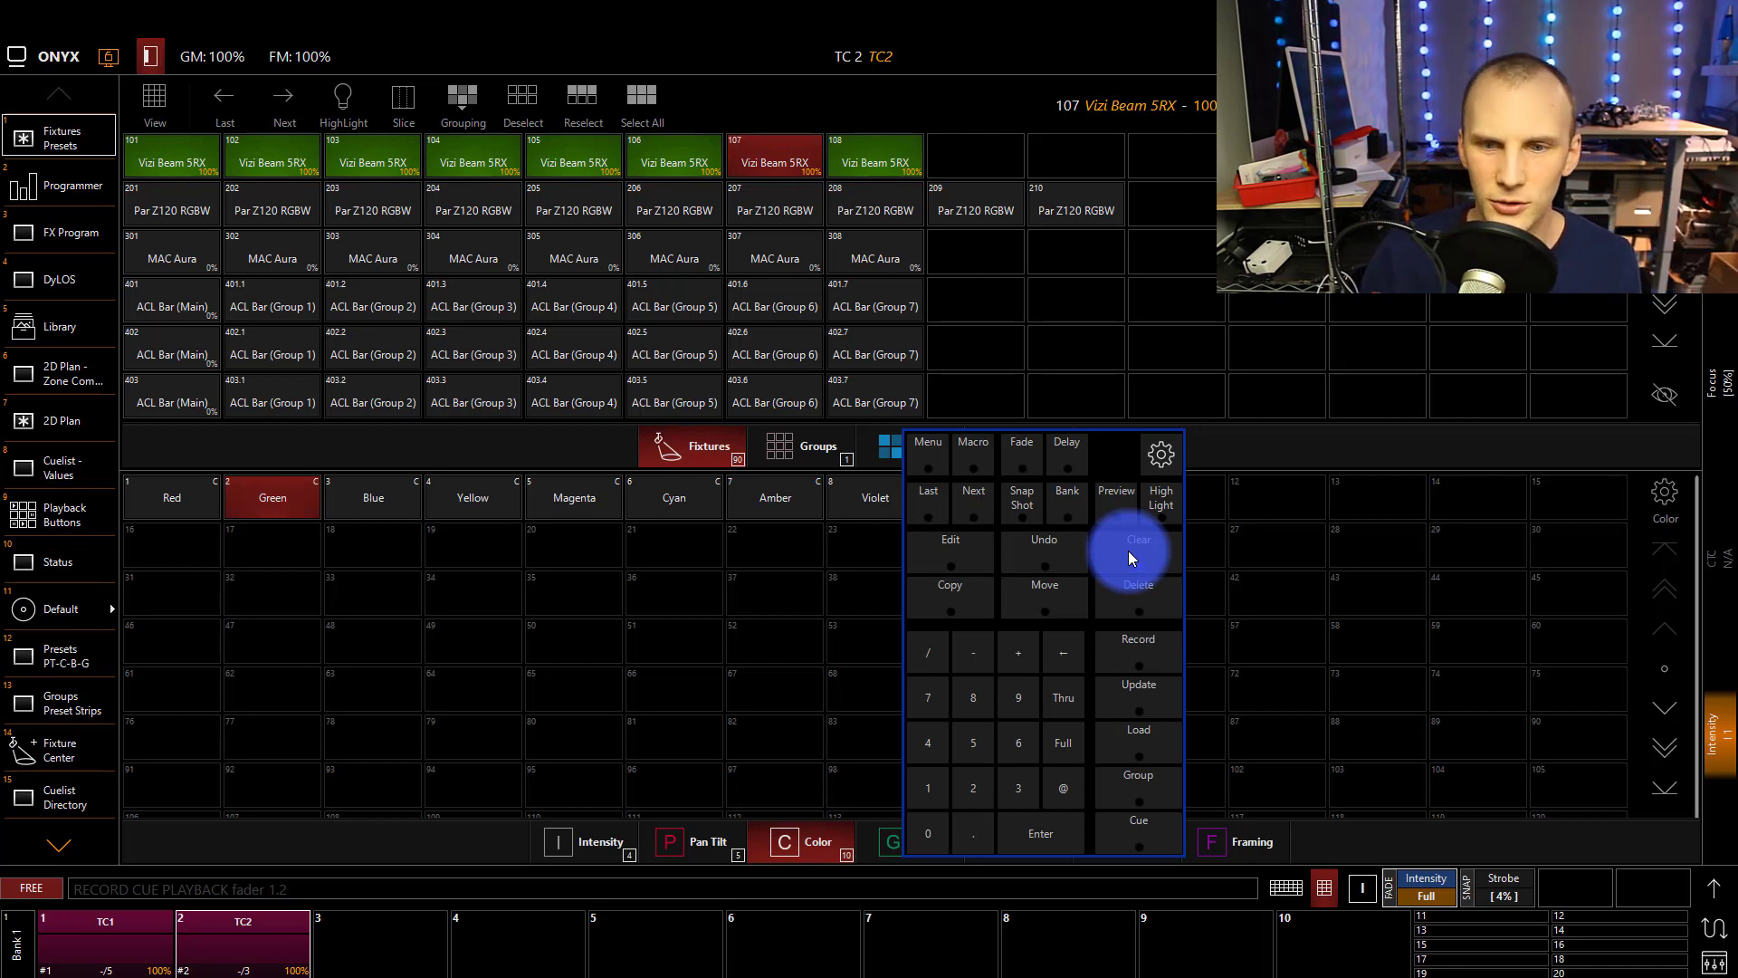
Clear the programmer and show TC1's five cues in the Cuelist Values view
left_click(1137, 549)
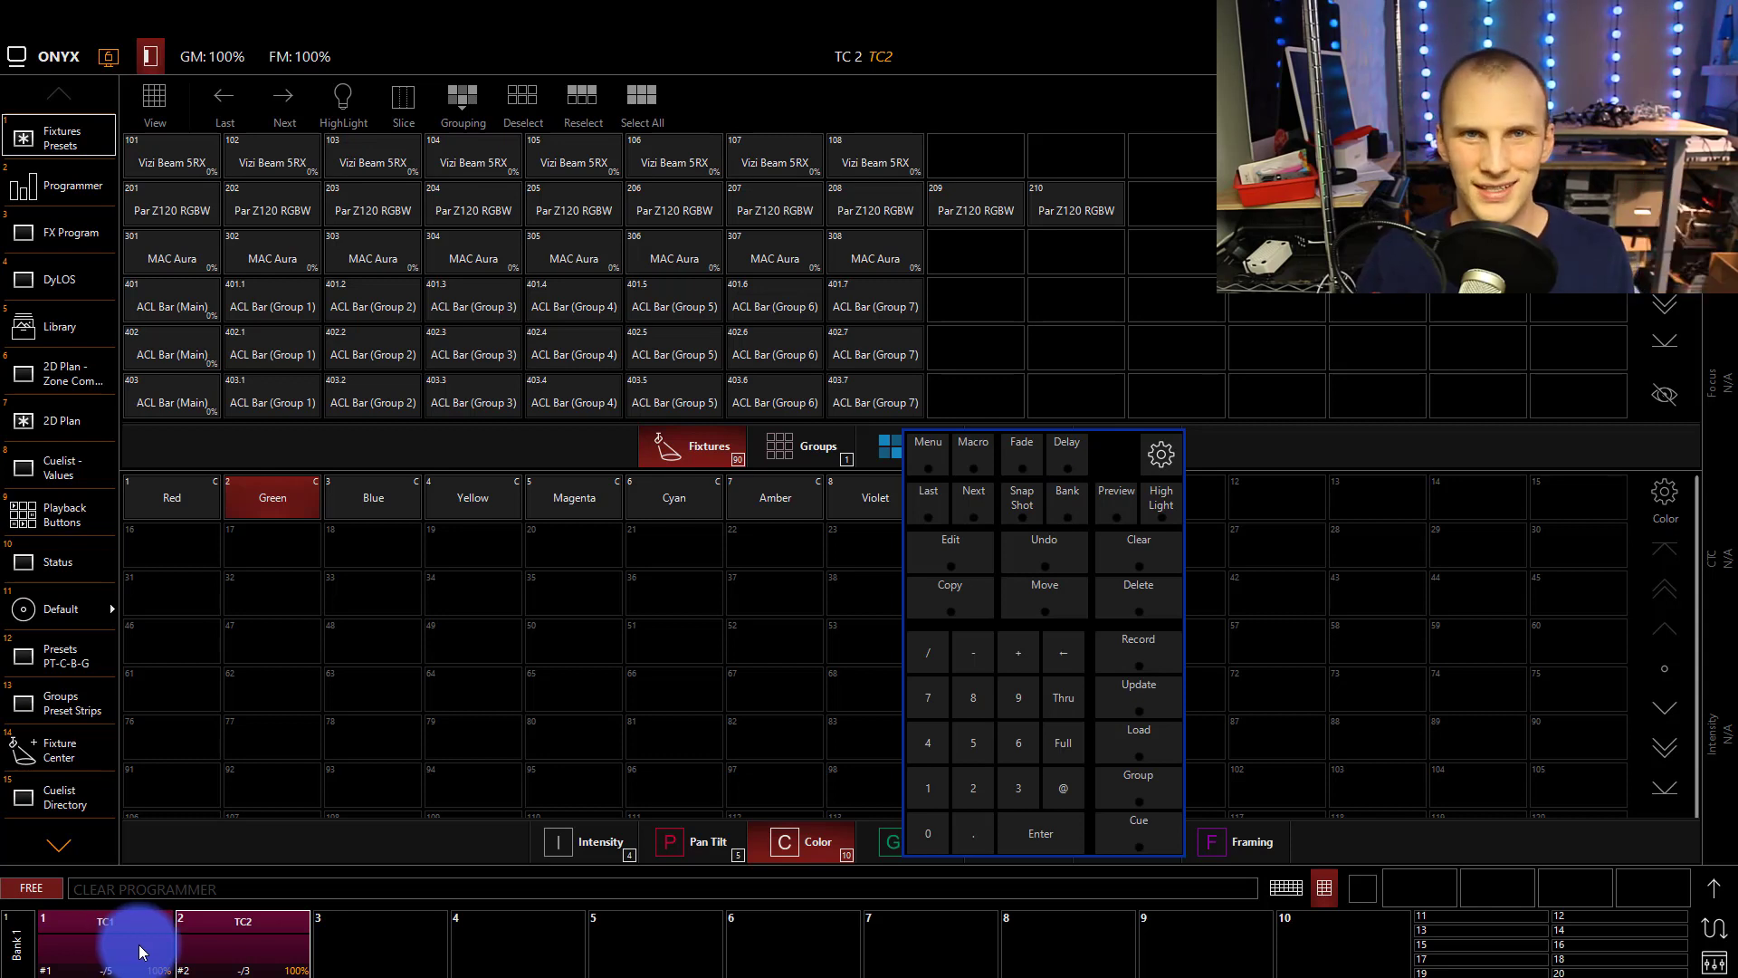
left_click(105, 940)
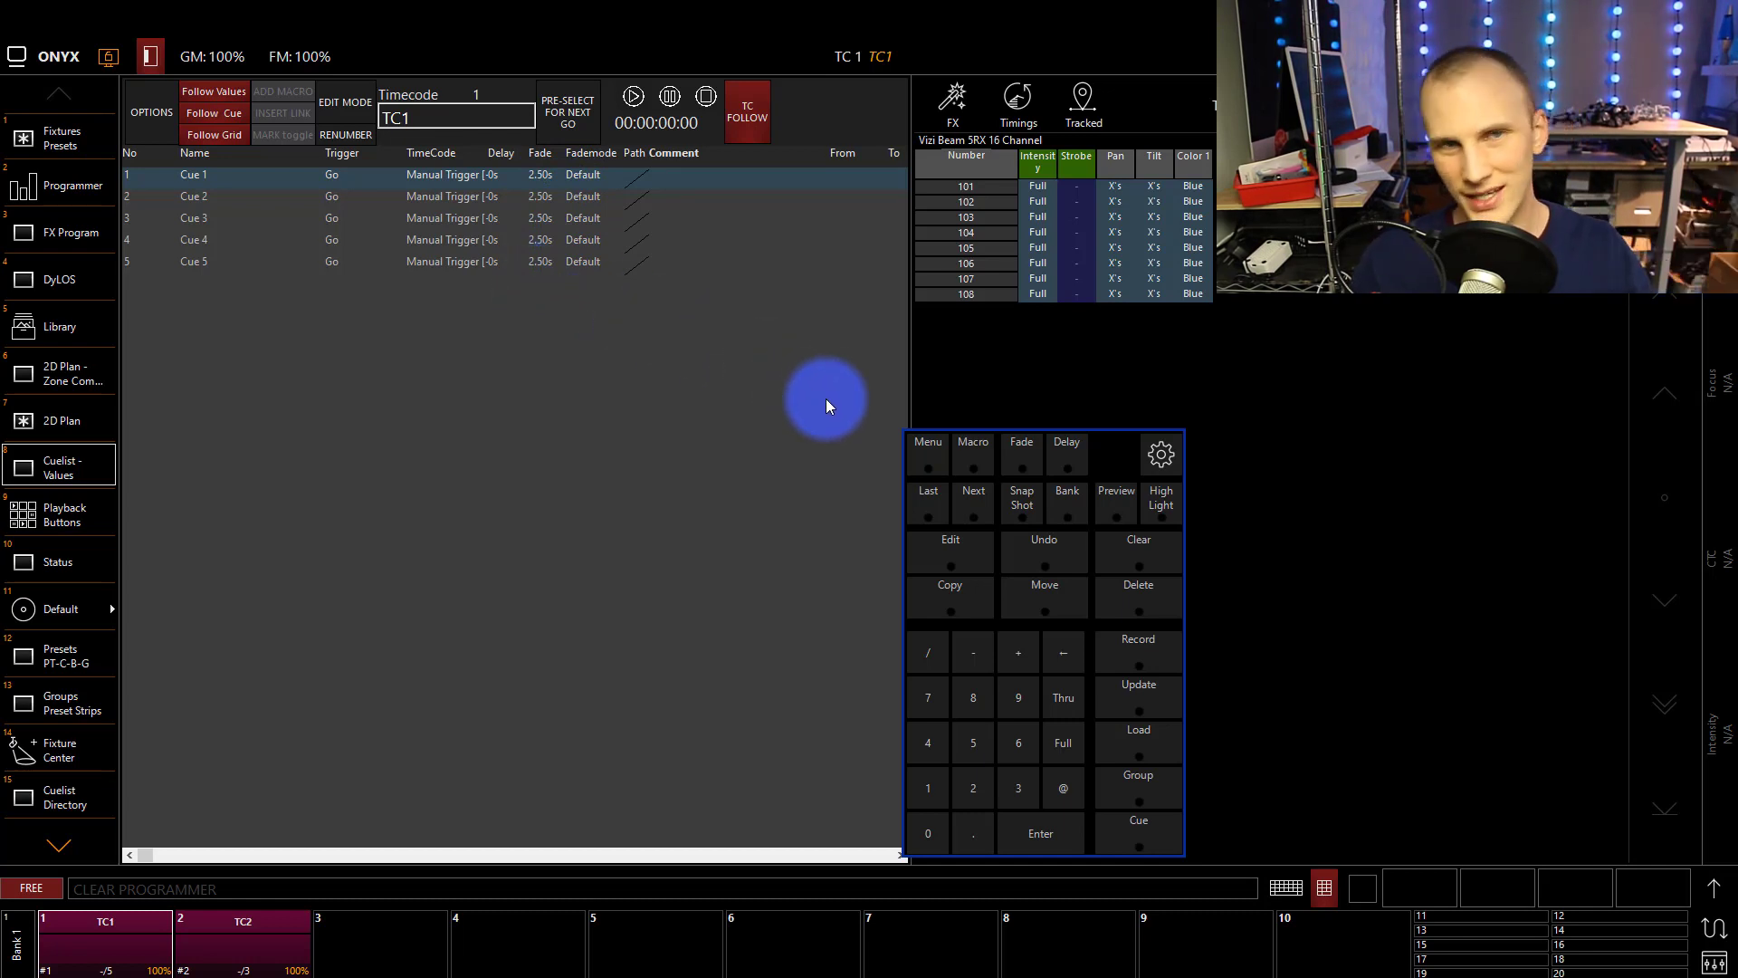
Add a TRIGGER macro on TC1 Cue 5 pointing at cuelist TC2 cue 1
left_click(449, 260)
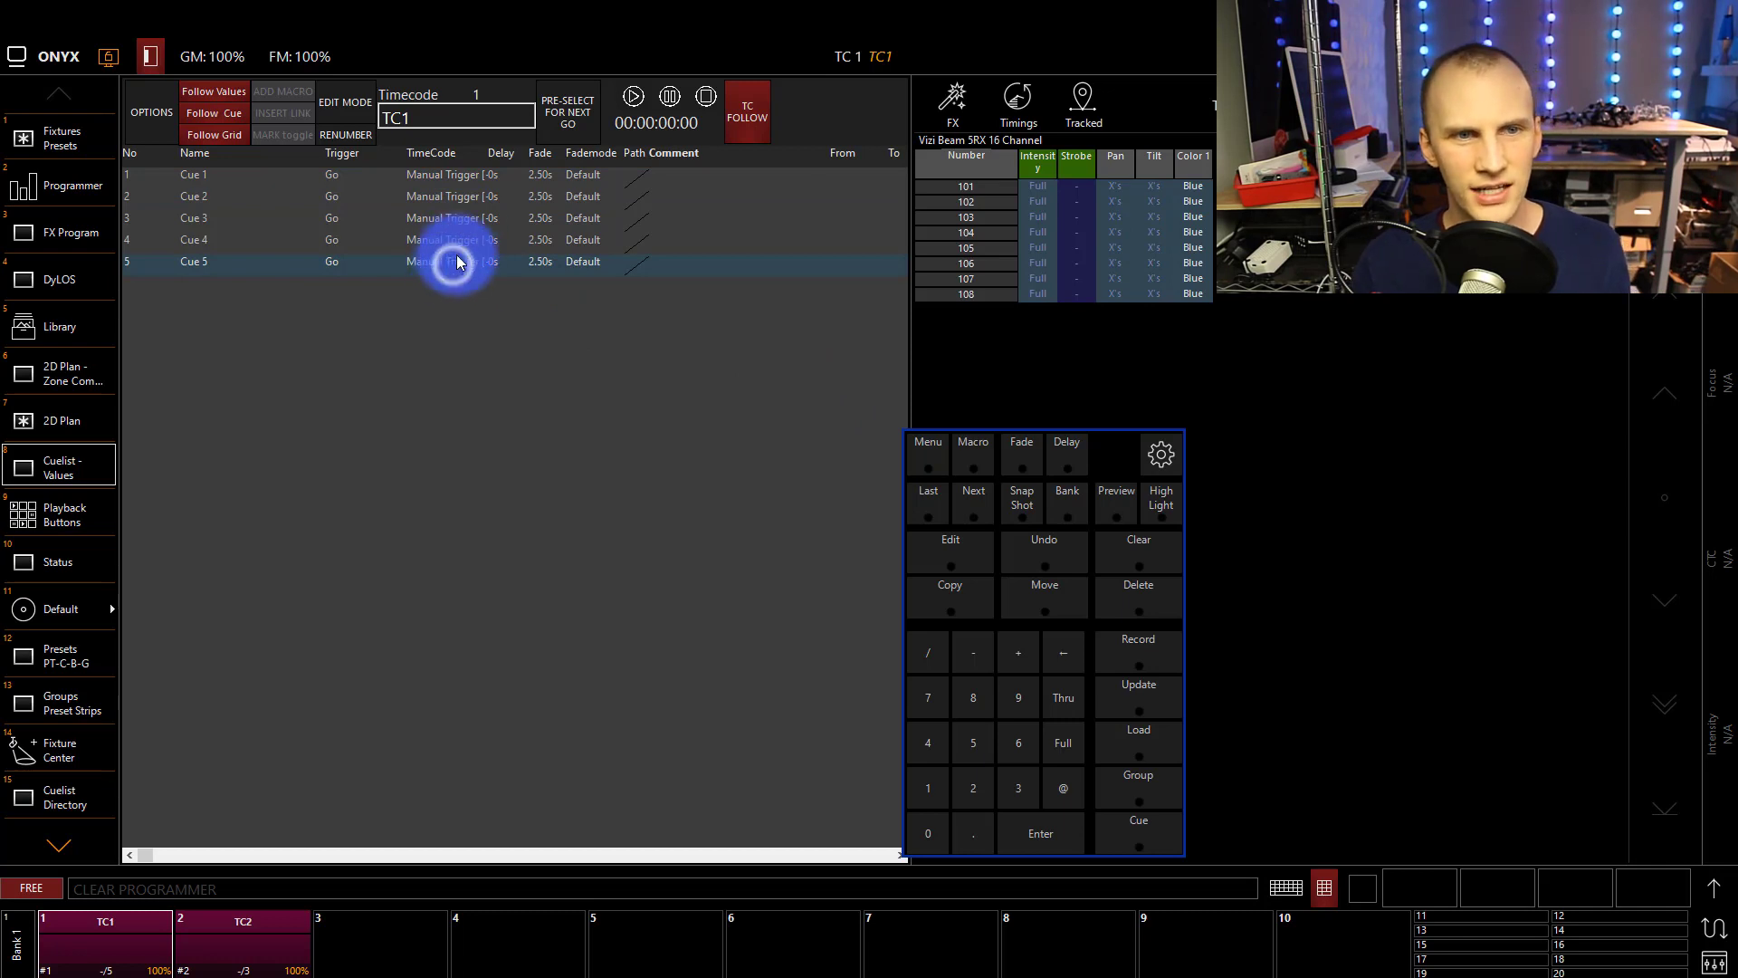
left_click(284, 90)
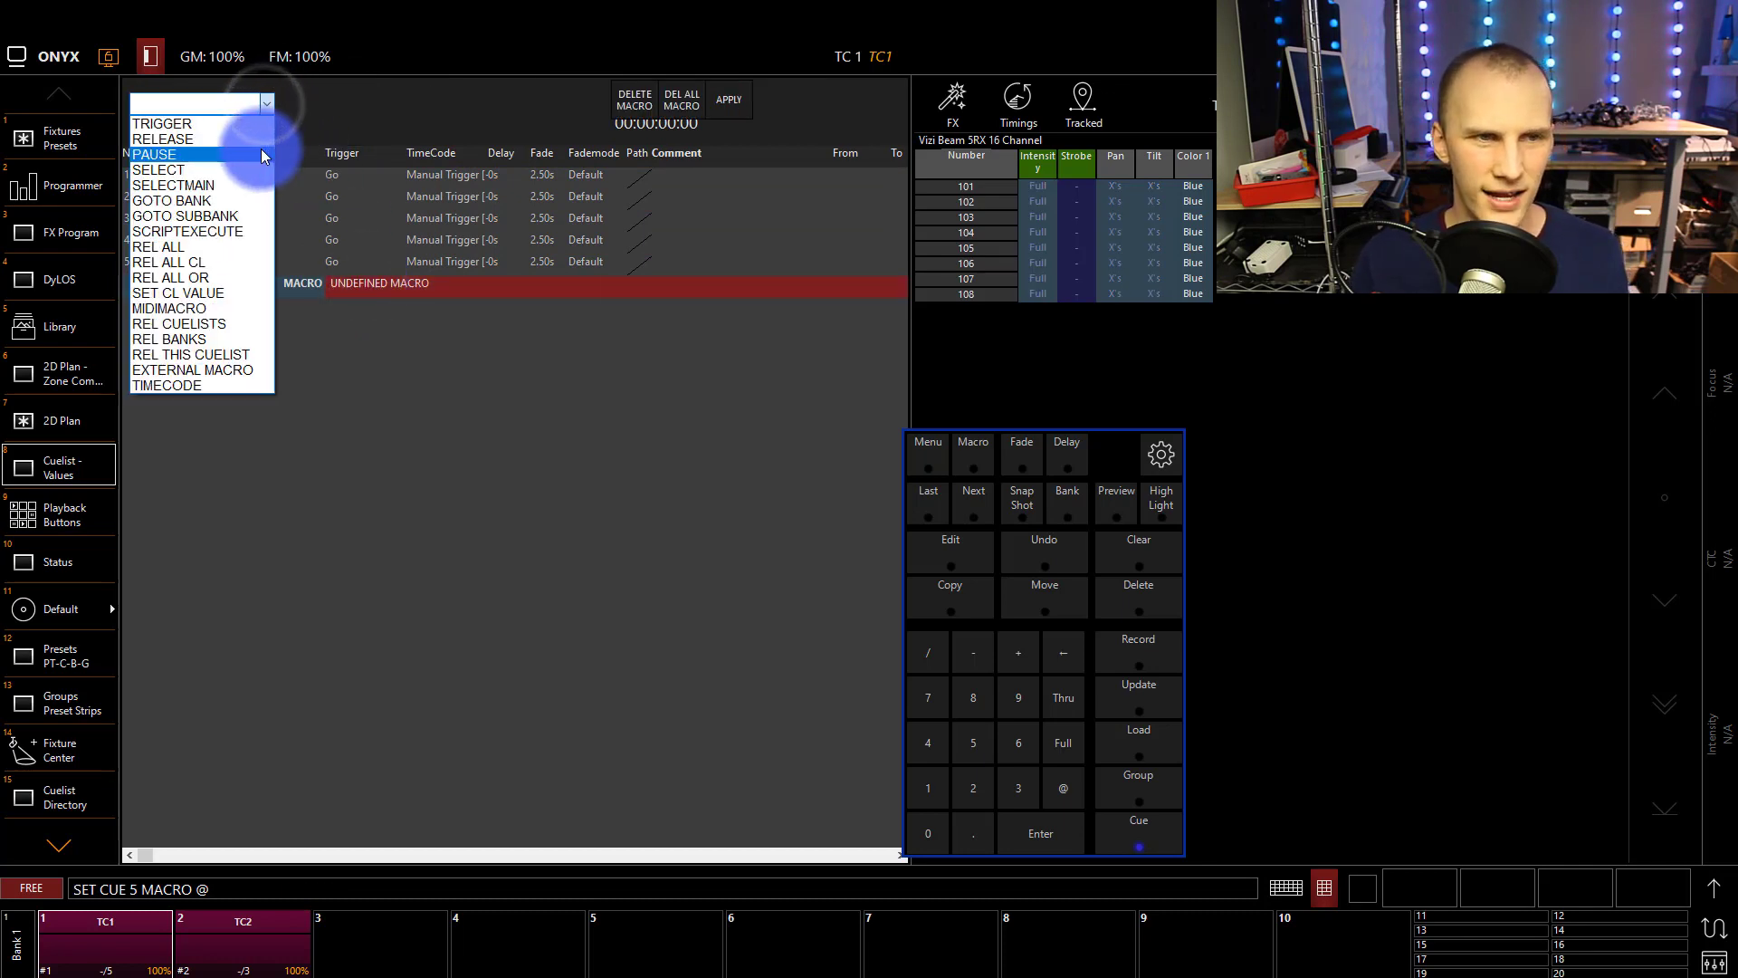
left_click(161, 124)
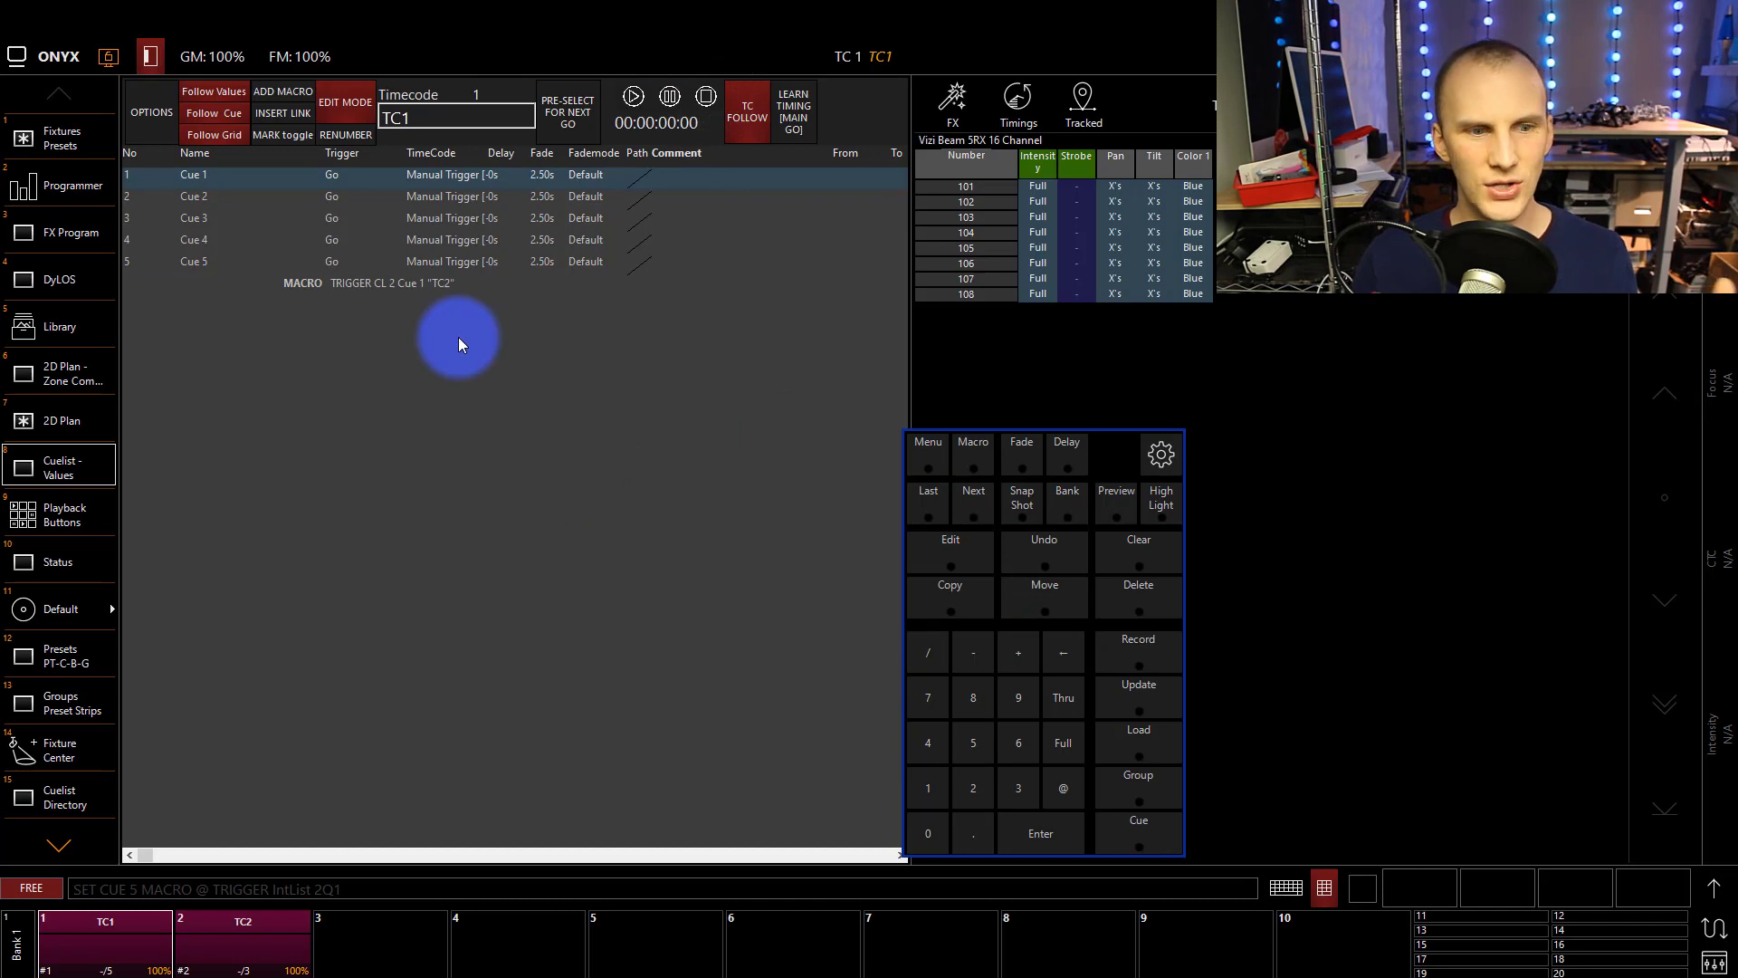
Step TC1 through its cues with Go until Cue 5 fires TC2 at Cue 1
left_click(12, 961)
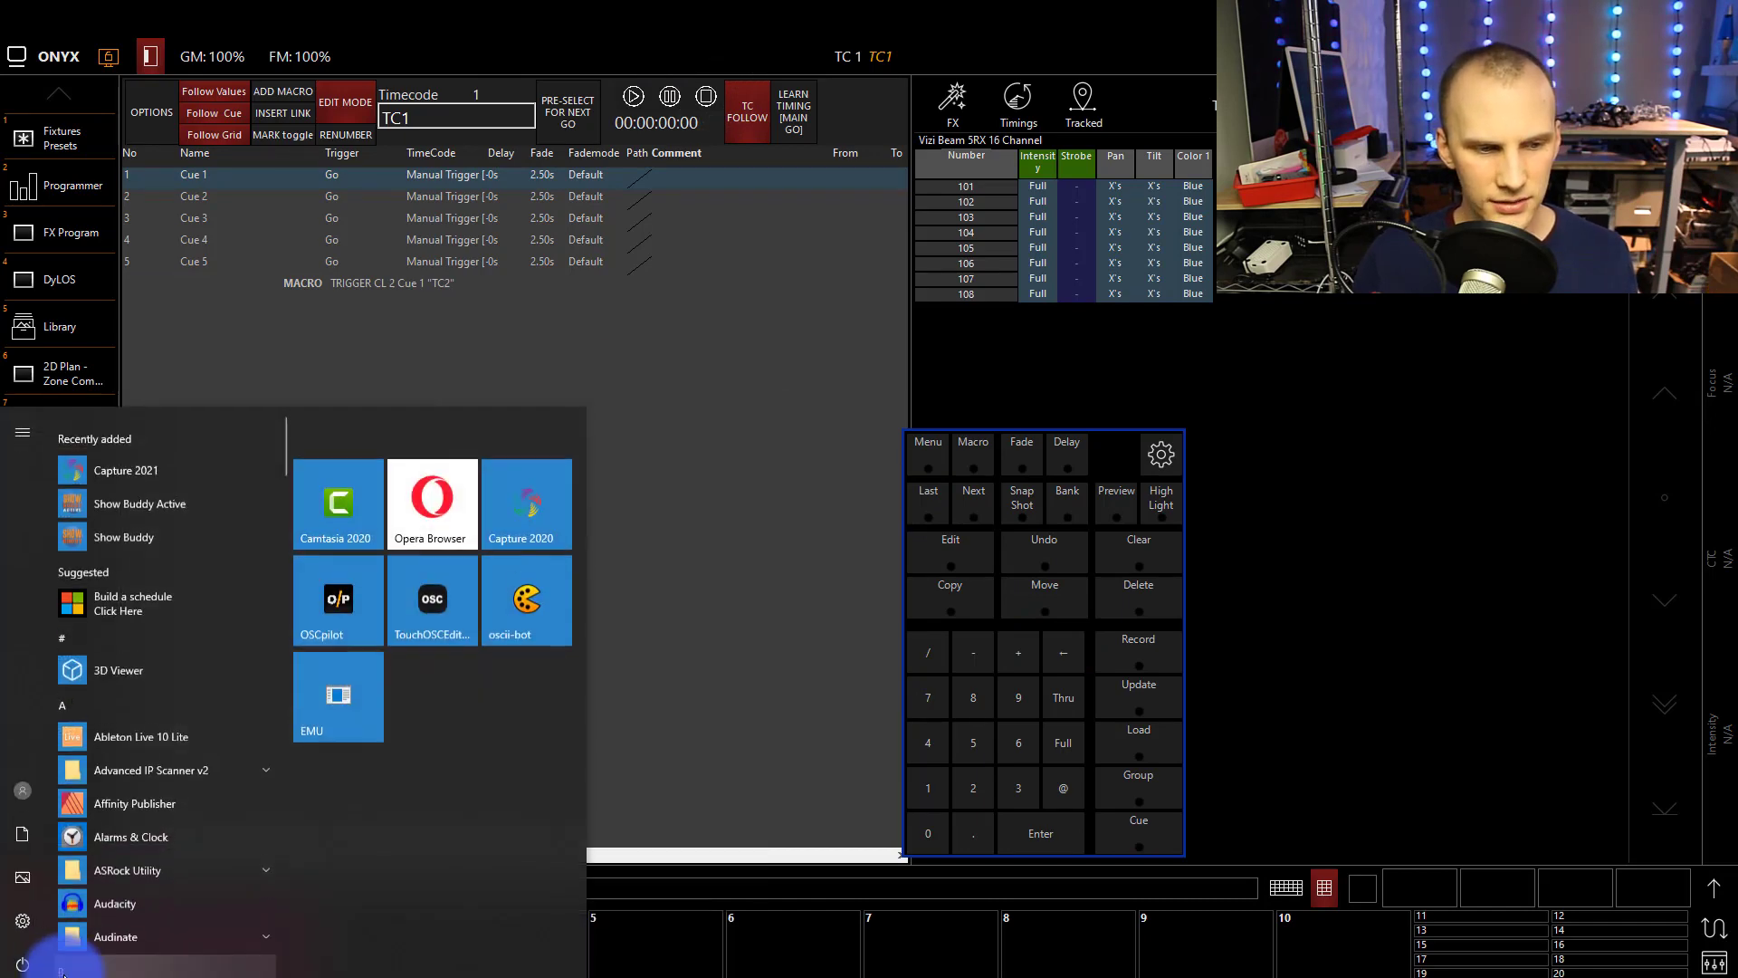
left_click(99, 942)
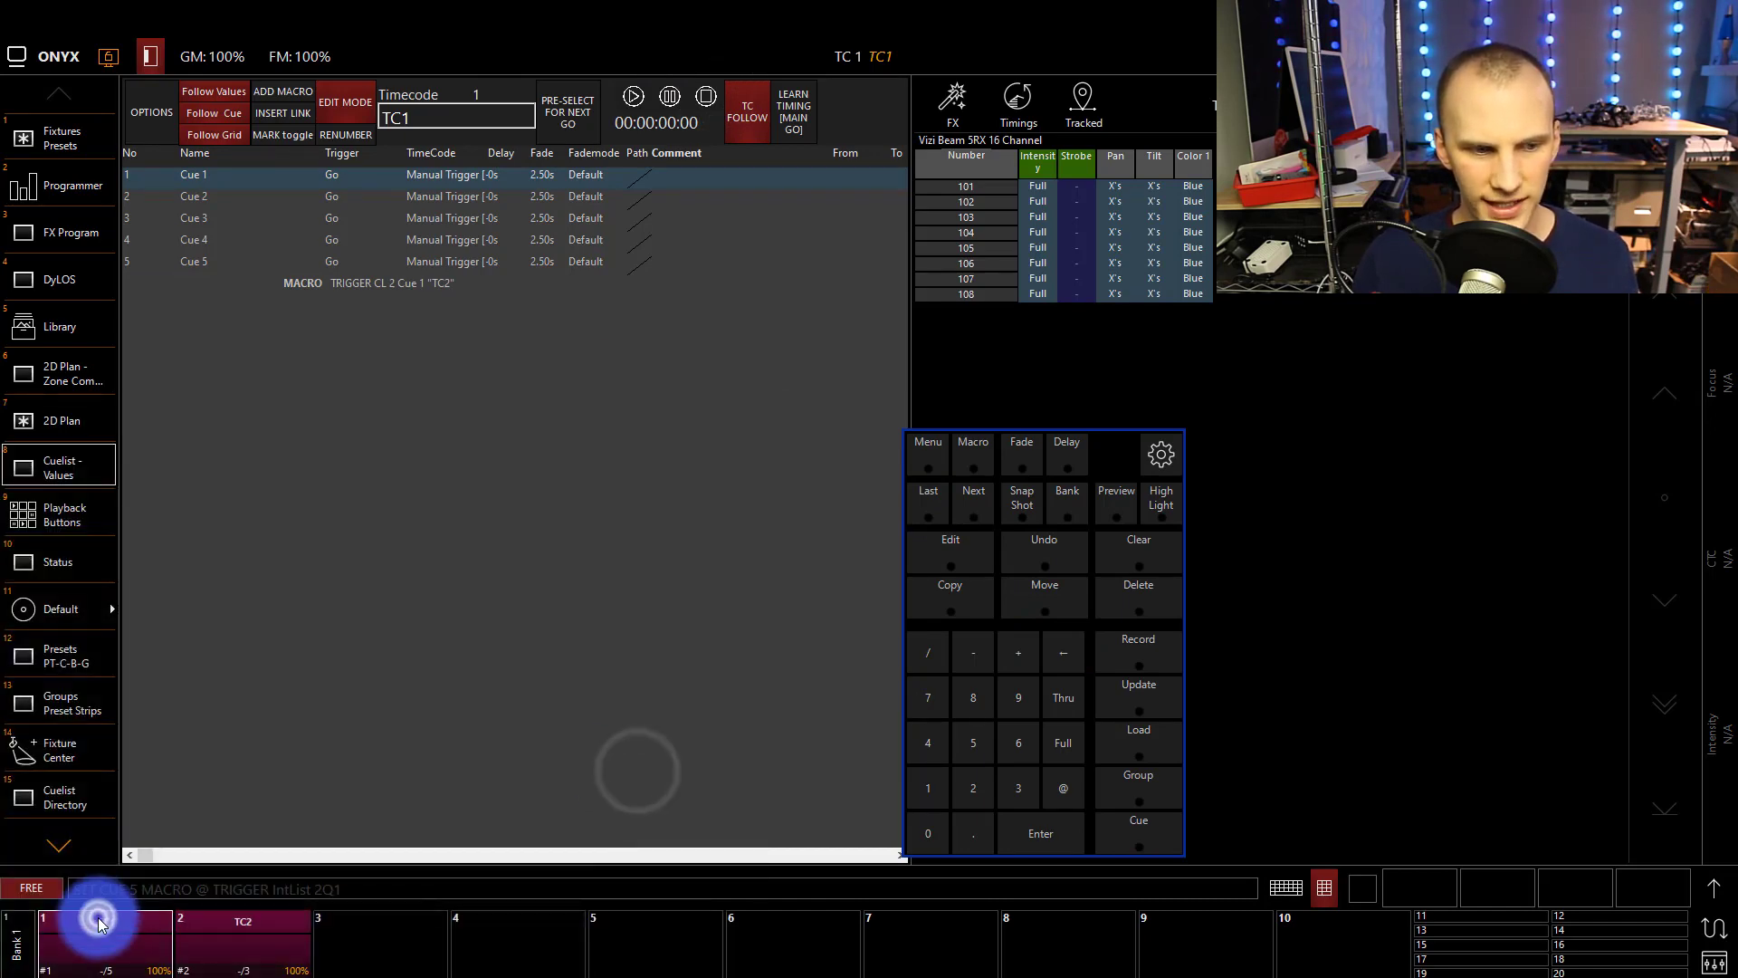
left_click(100, 925)
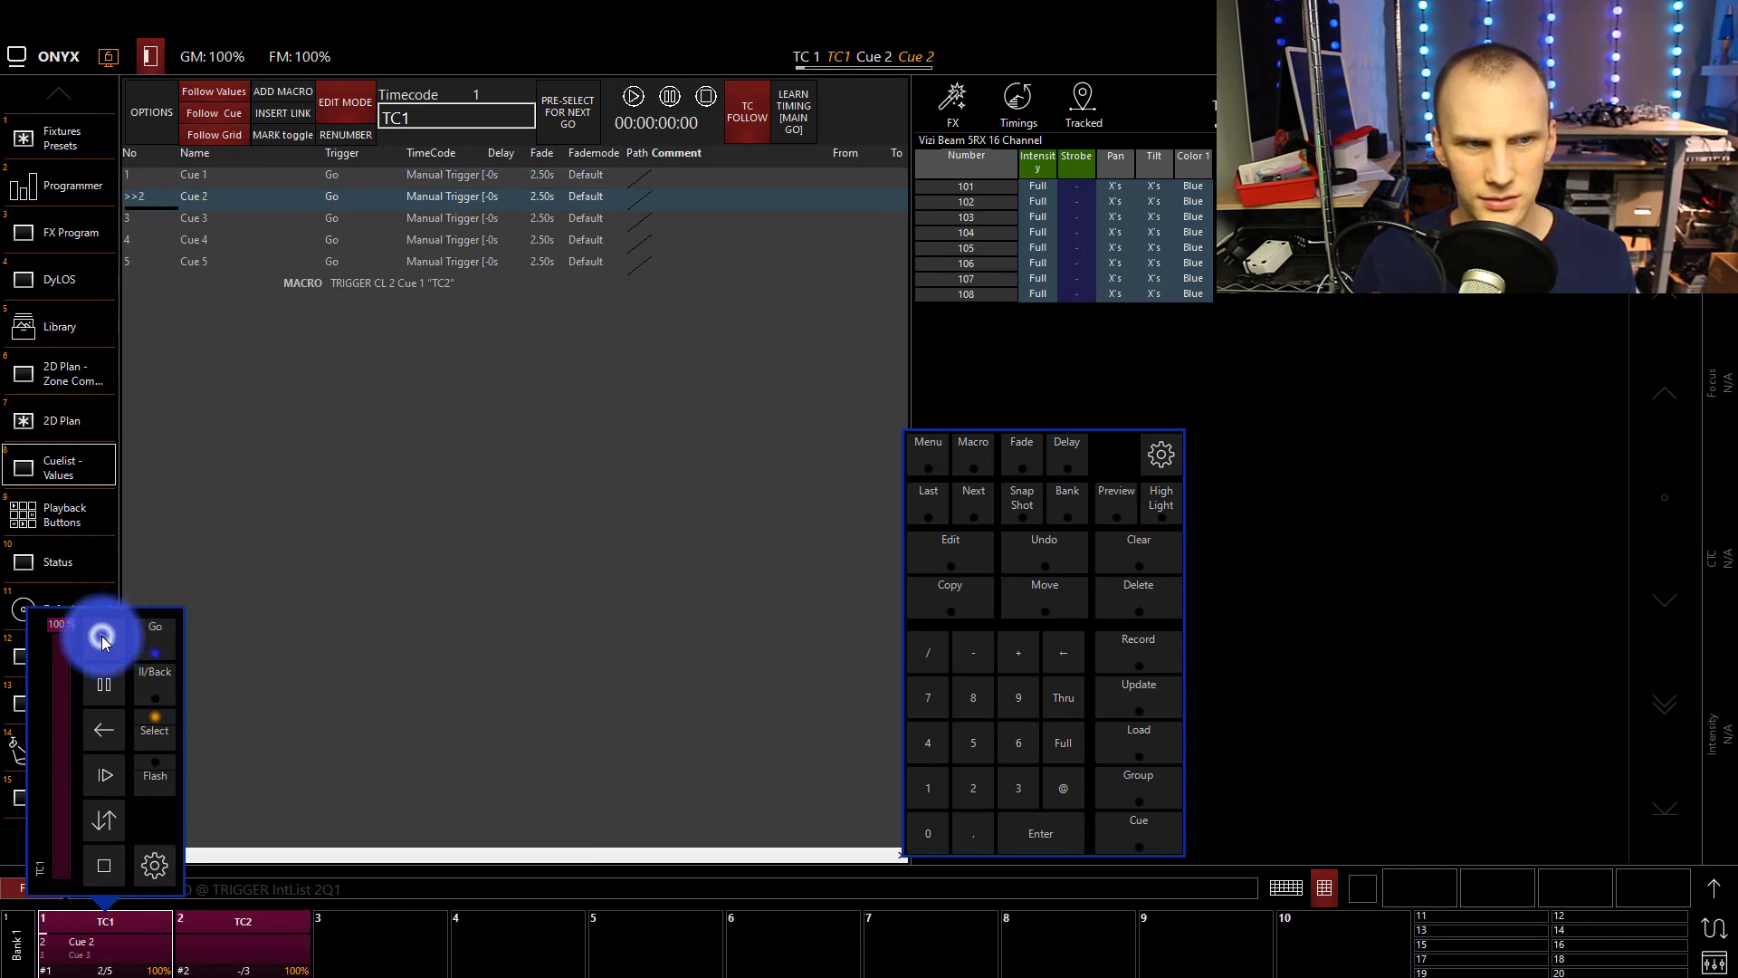
left_click(156, 627)
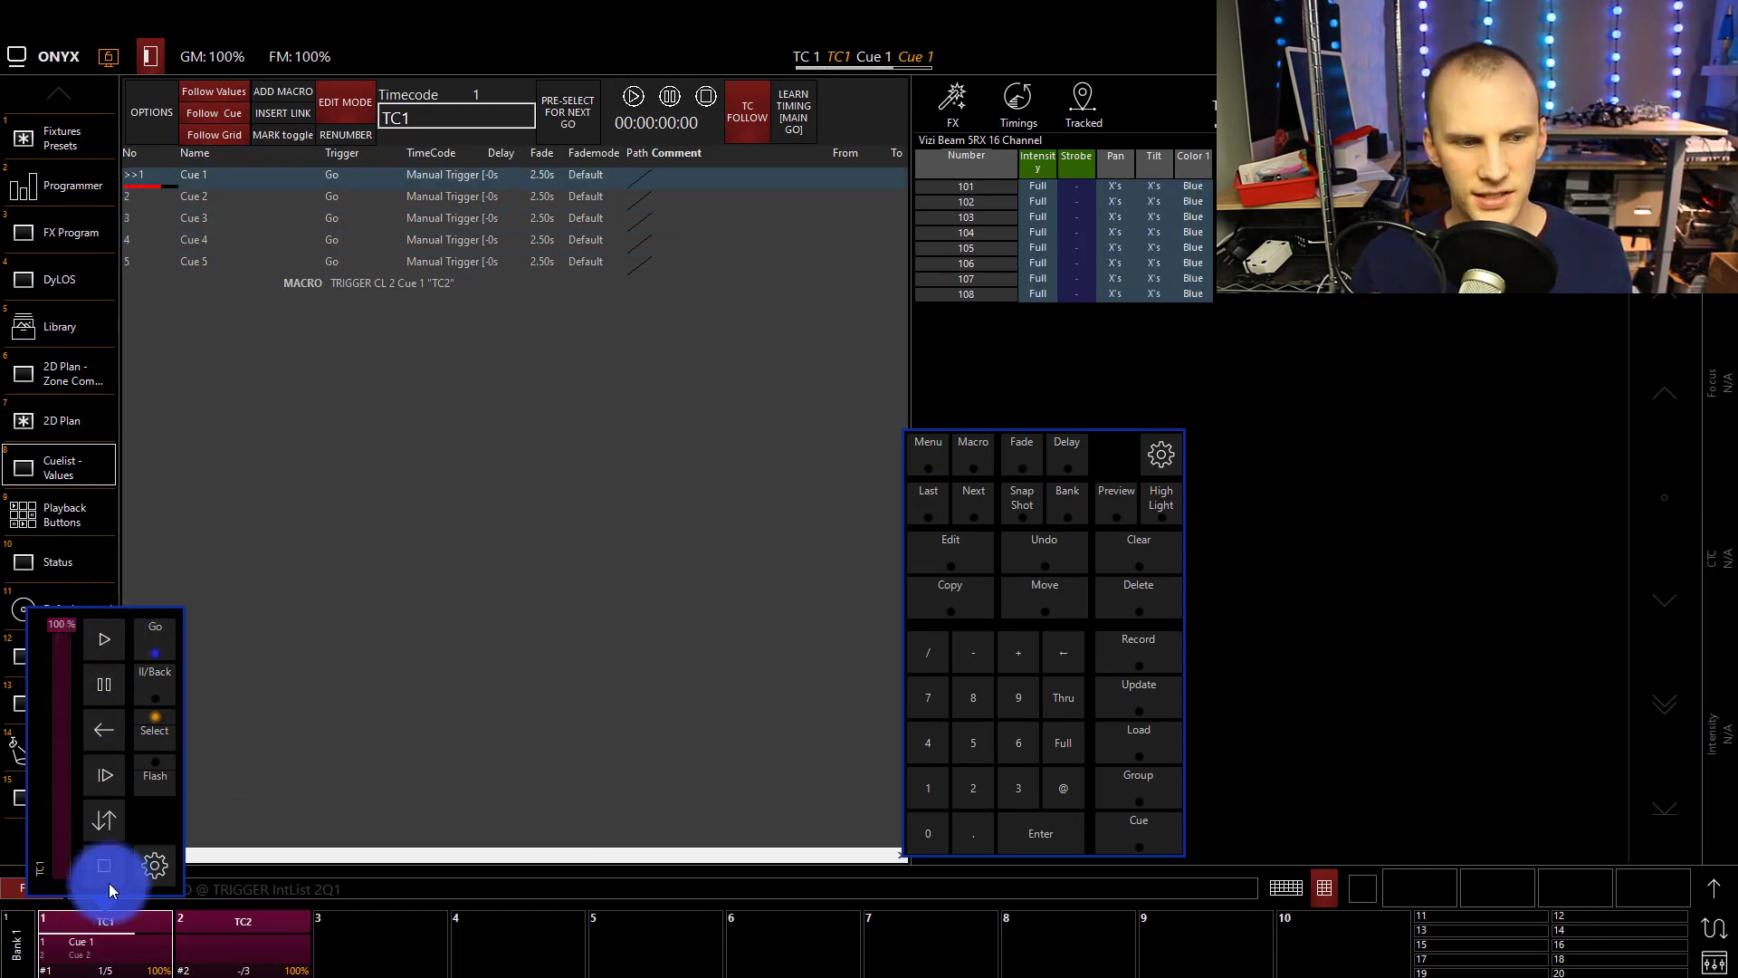
left_click(101, 637)
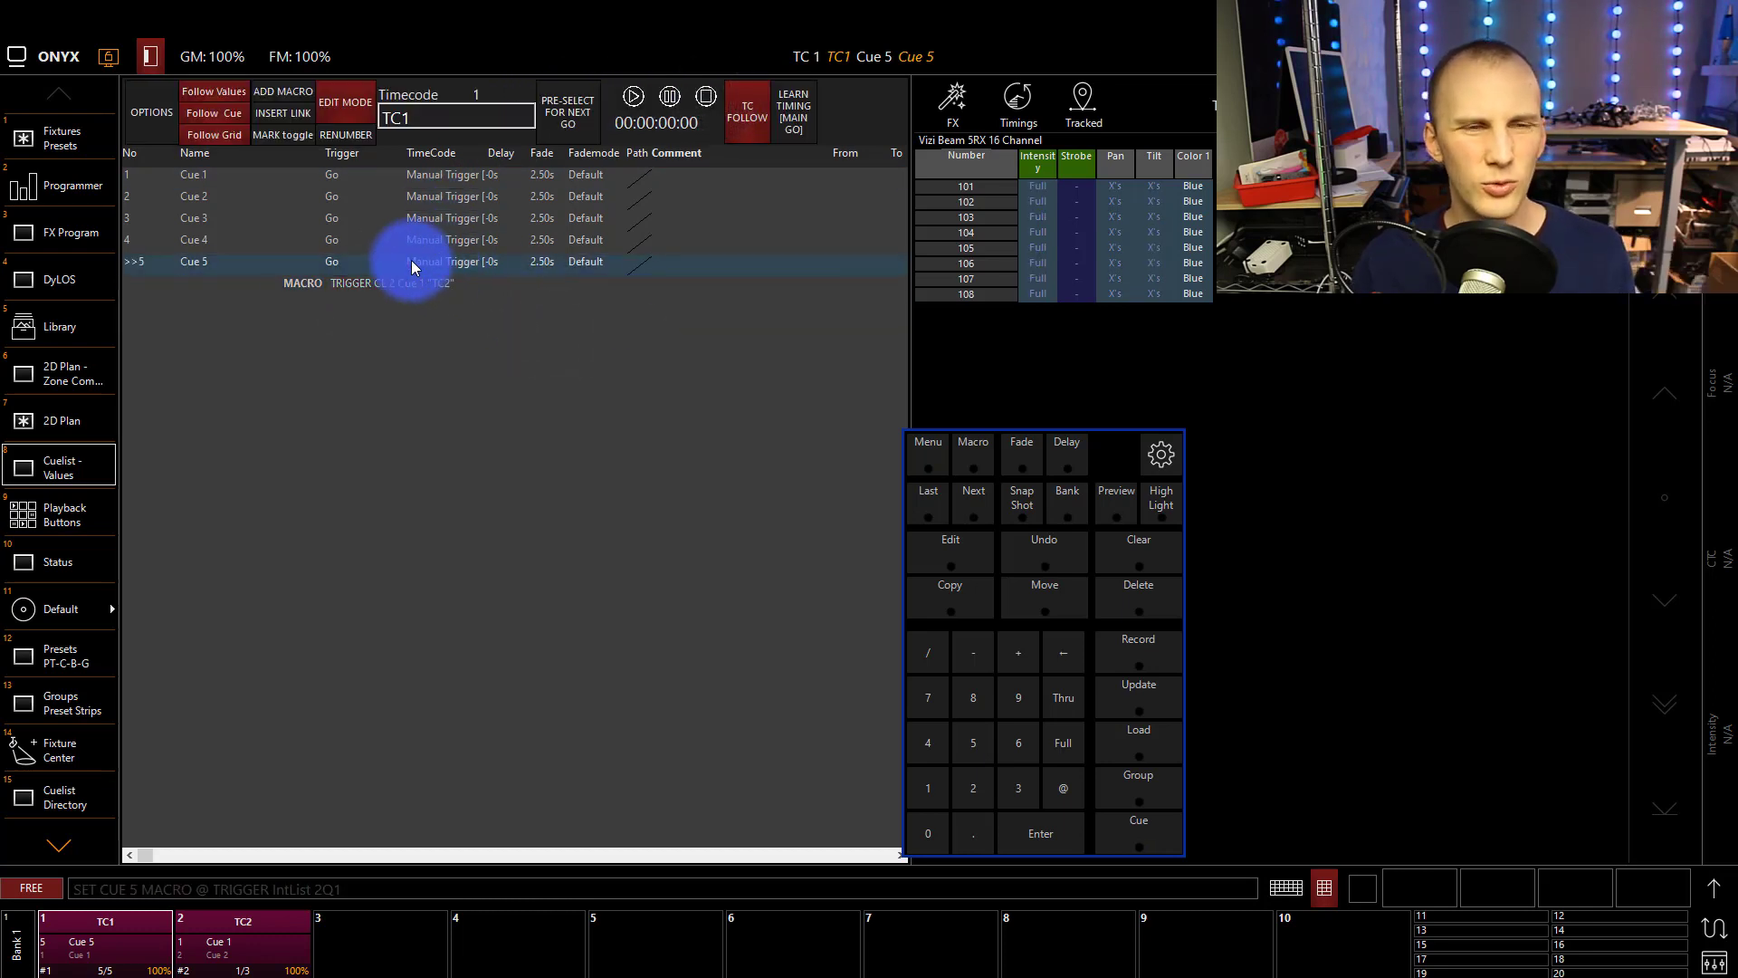
mouse_move(867, 451)
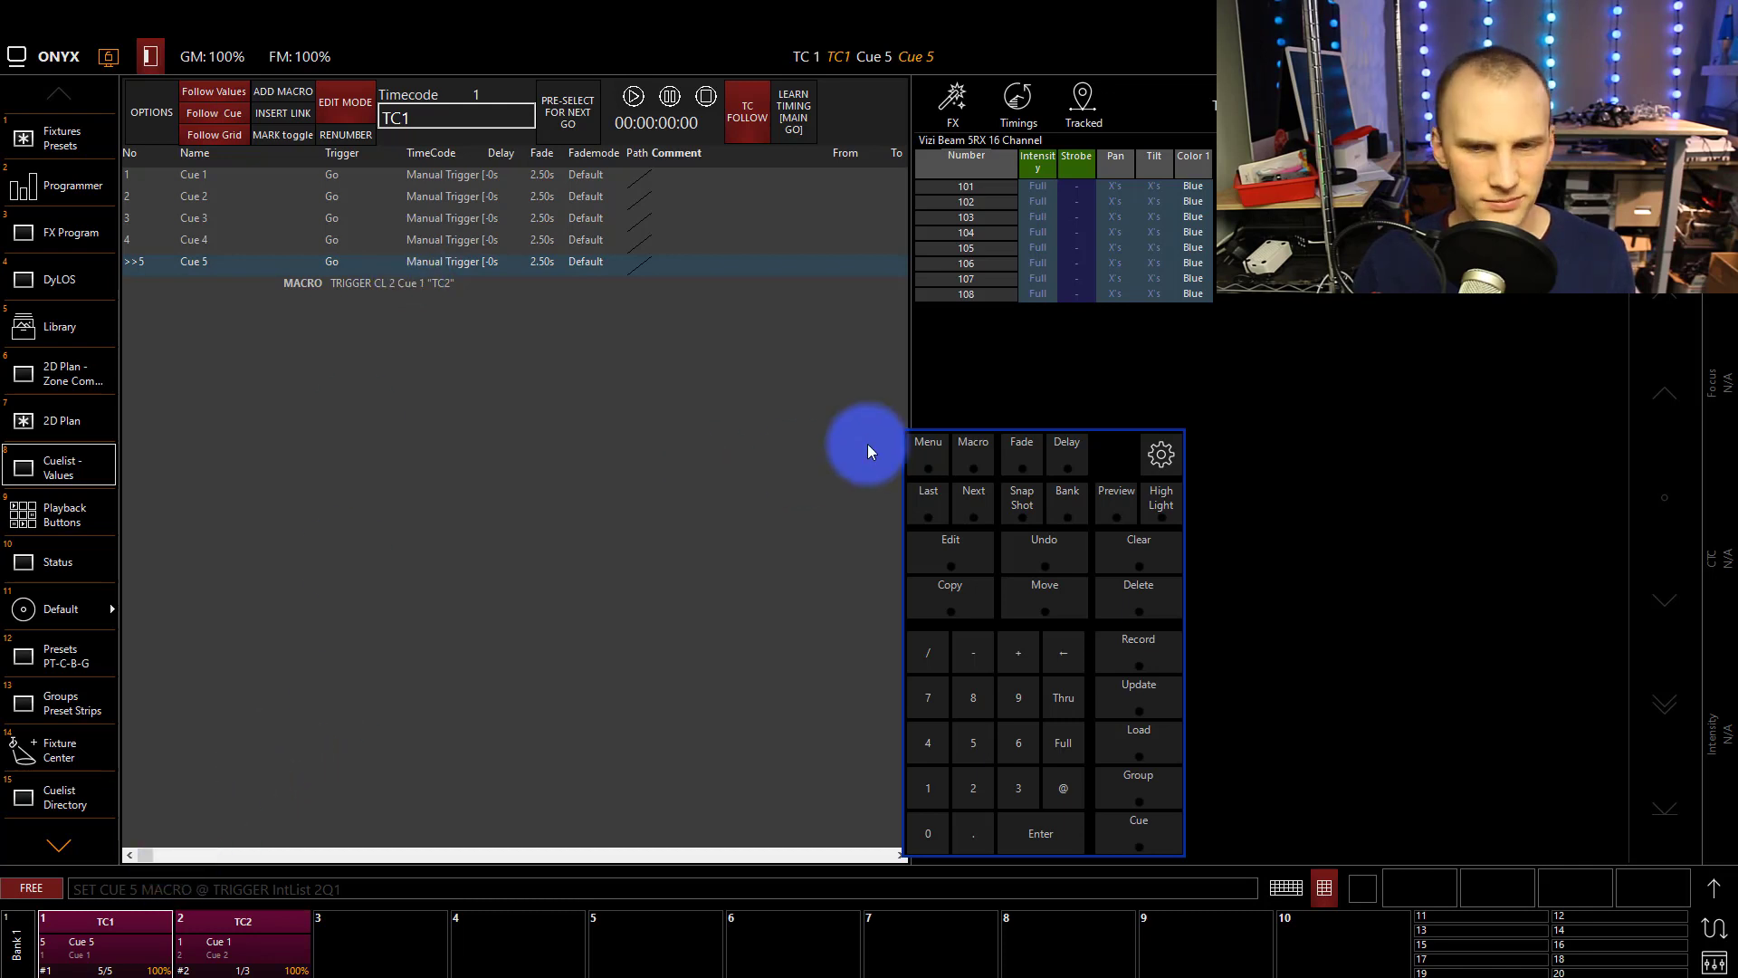
Reset TC1 so it restarts from Cue 1
left_click(631, 96)
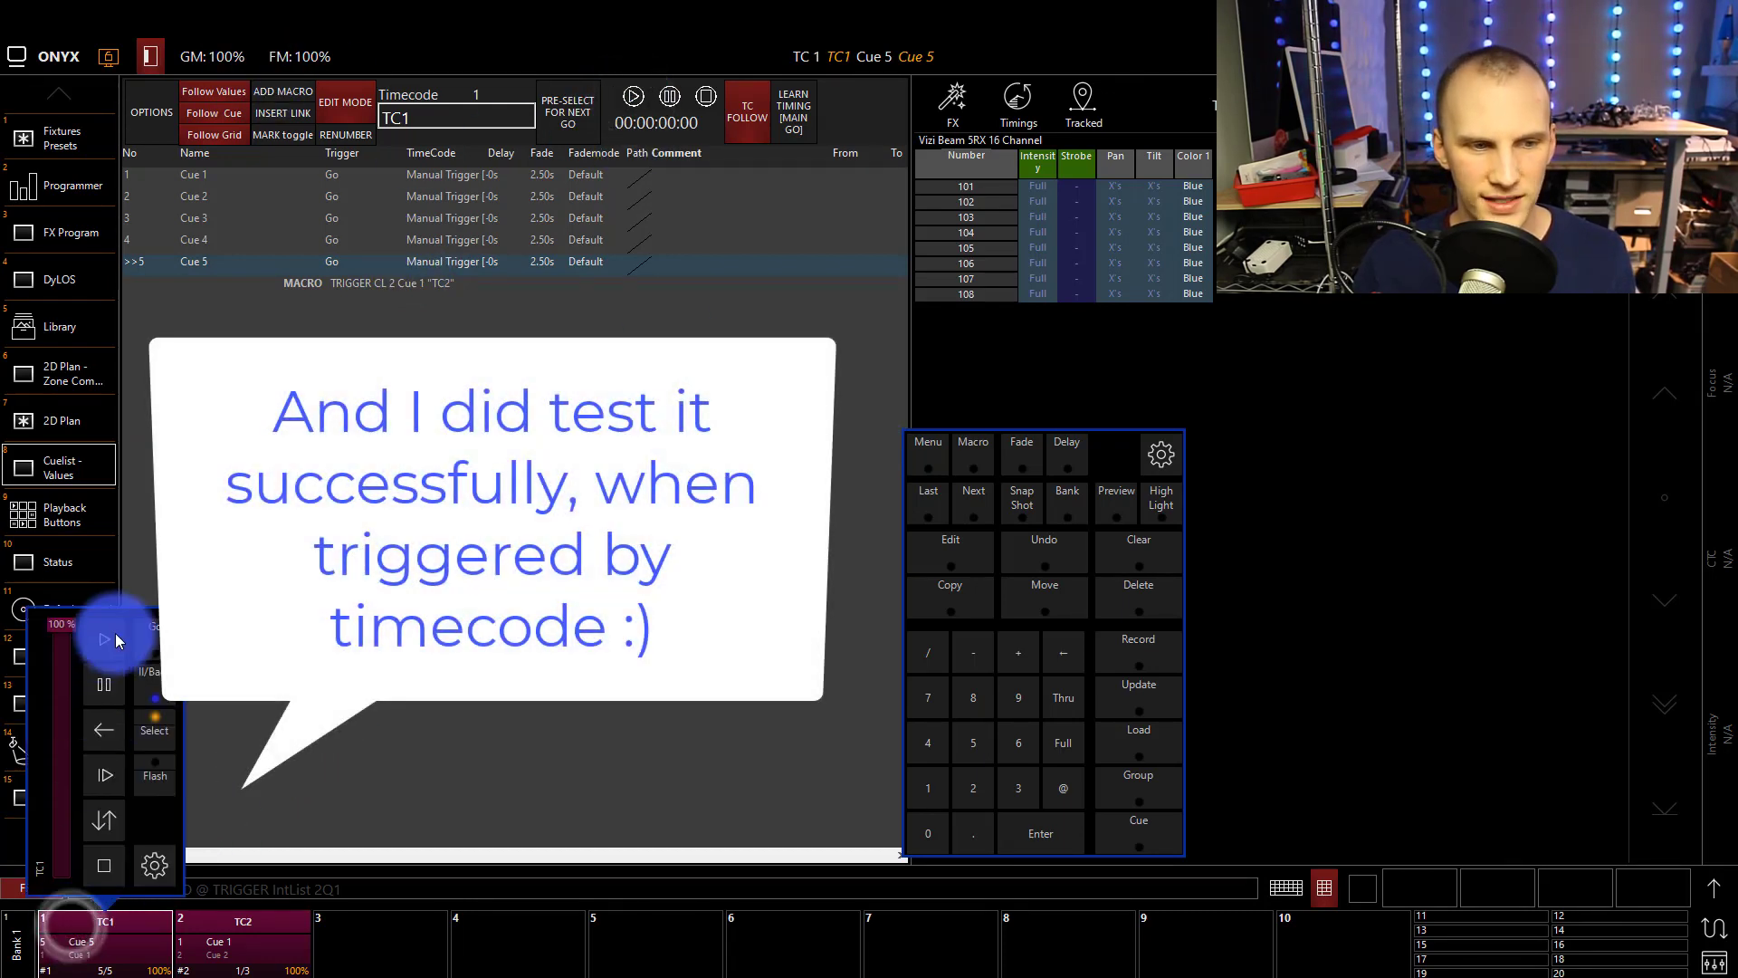
left_click(114, 954)
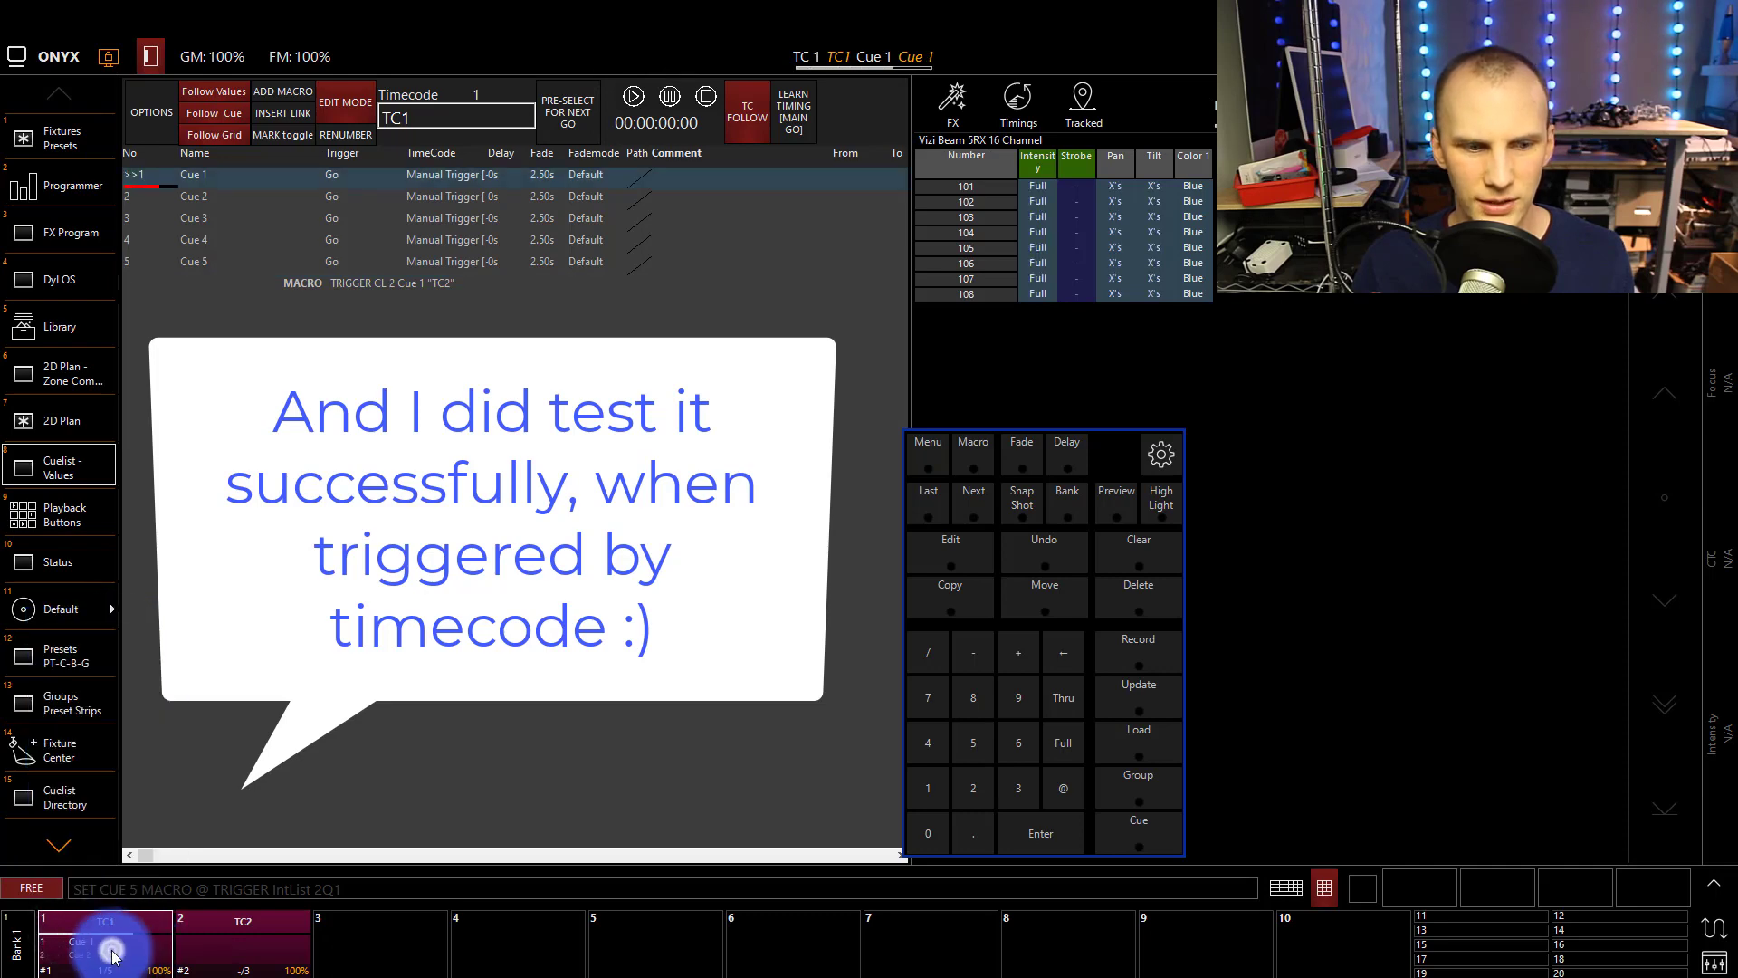